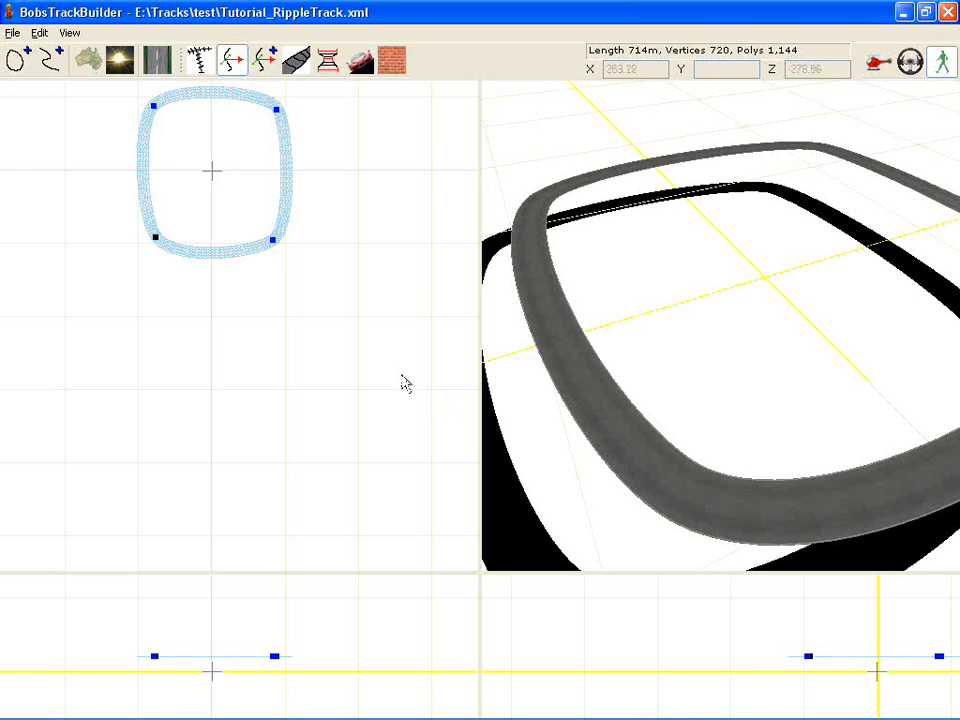
mouse_move(323, 290)
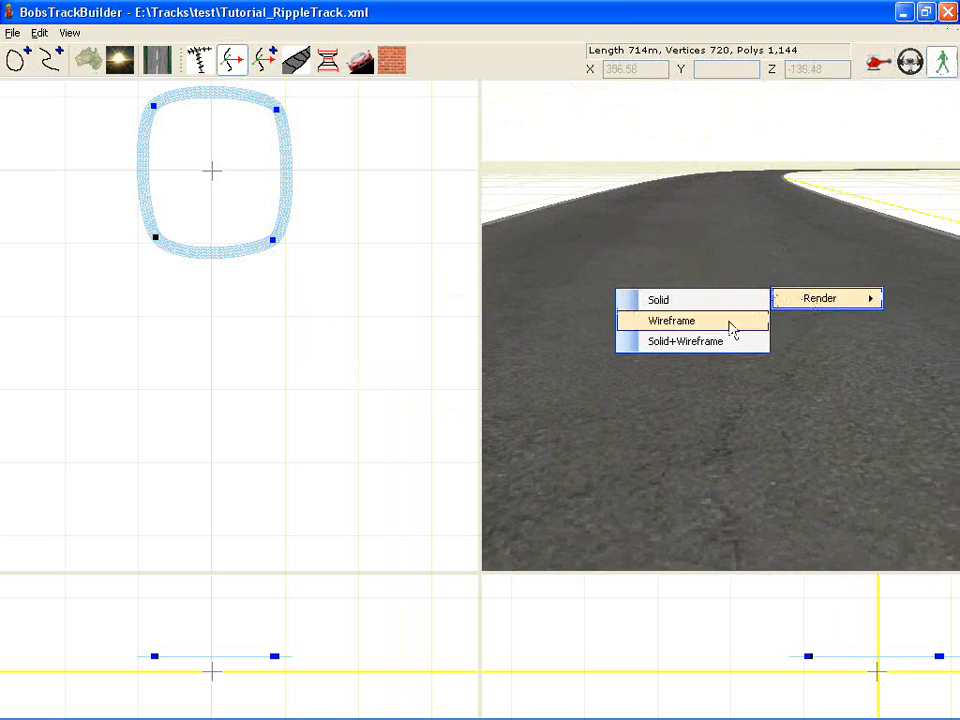
Switch the view to wireframe, then duplicate the track and name the copy RippleStrips.
click(672, 320)
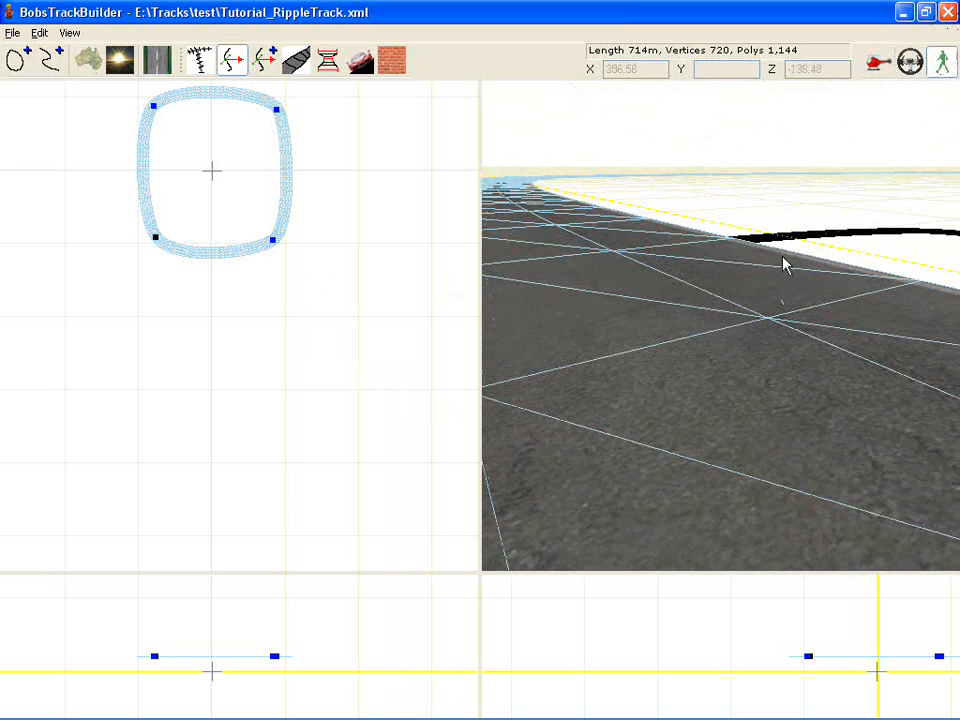
mouse_move(733, 238)
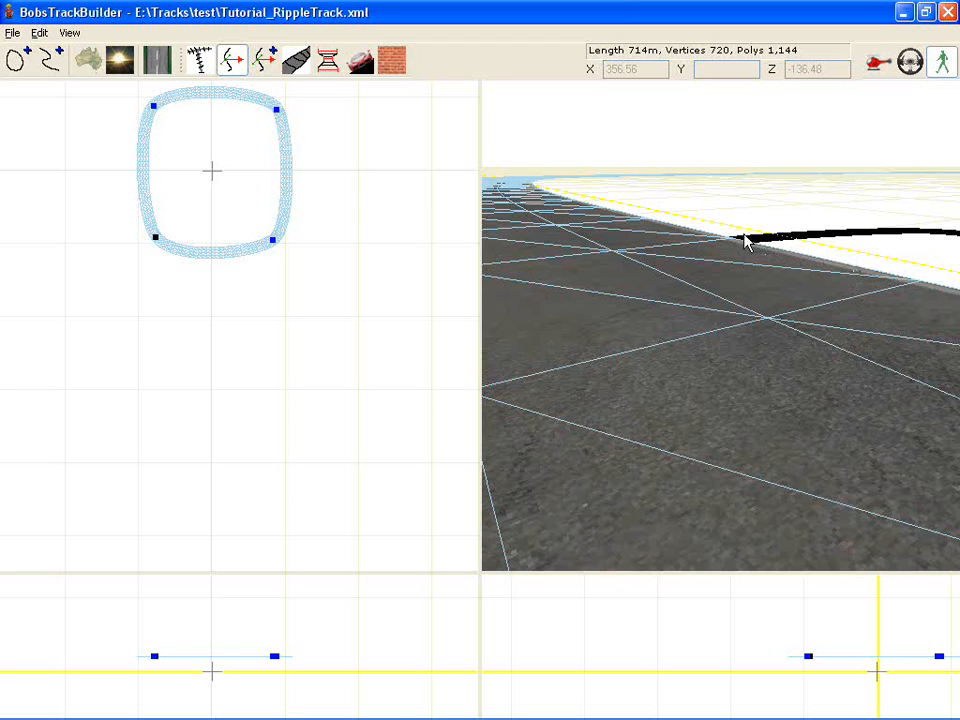
mouse_move(715, 234)
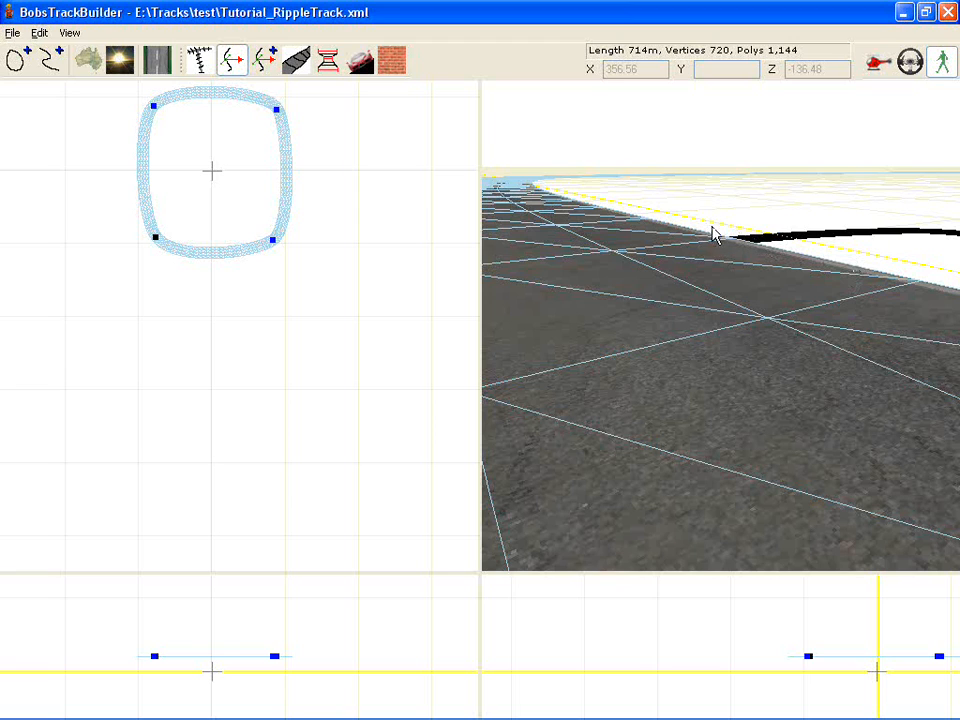
mouse_move(562, 170)
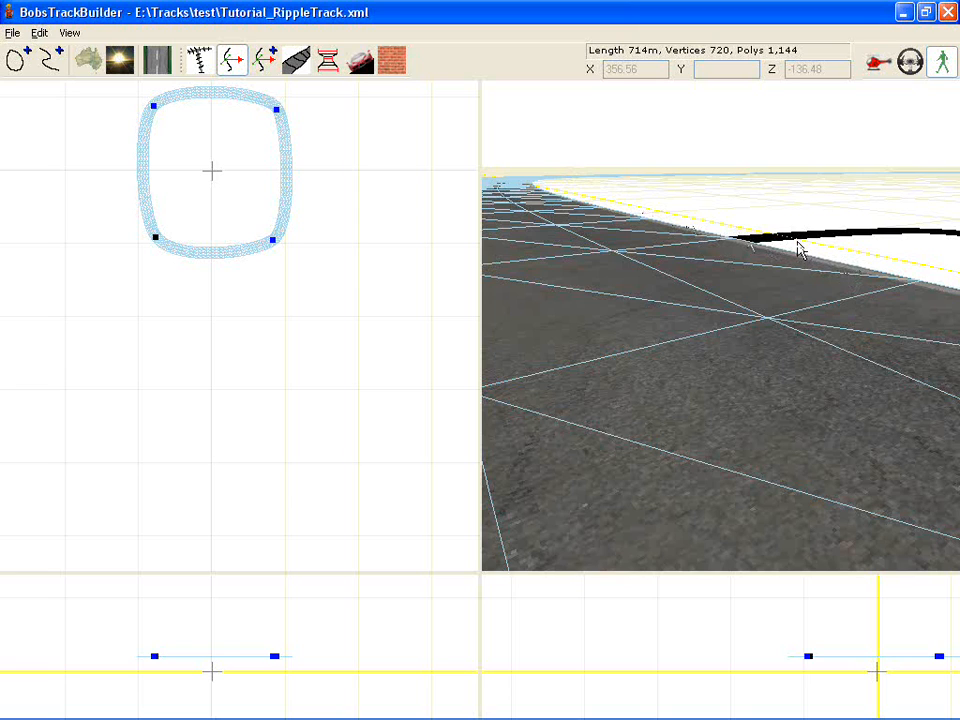
mouse_move(805, 253)
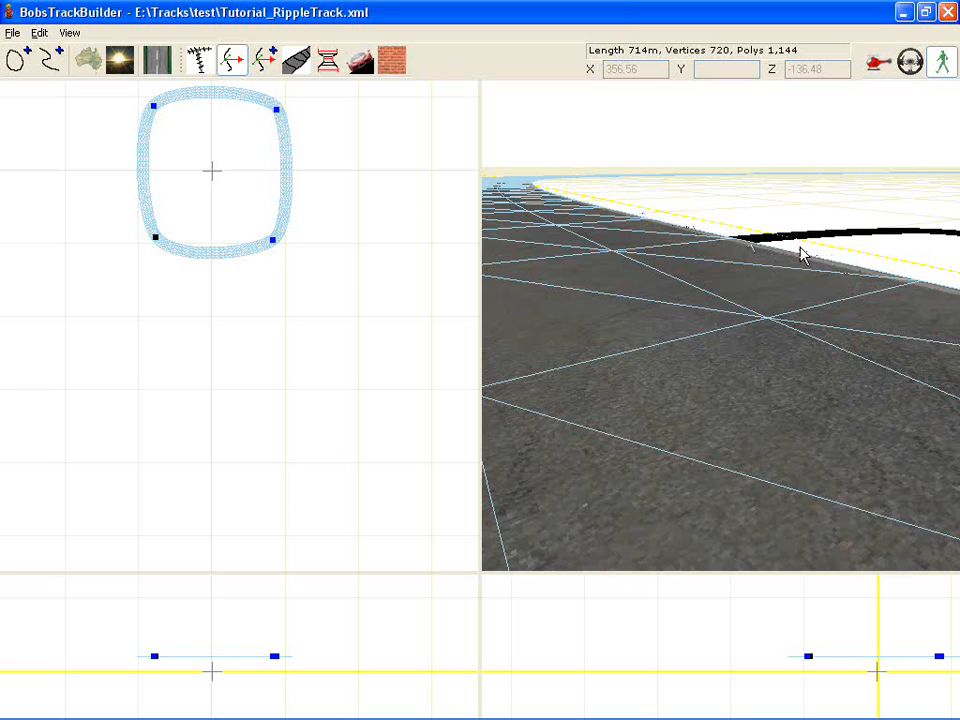
mouse_move(783, 258)
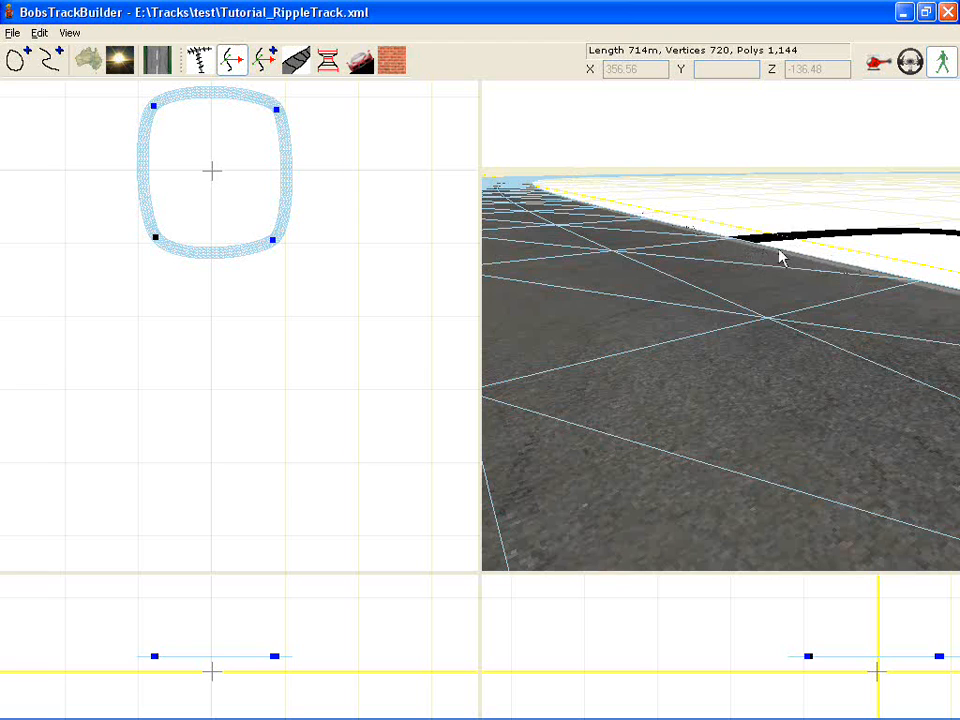
mouse_move(730, 178)
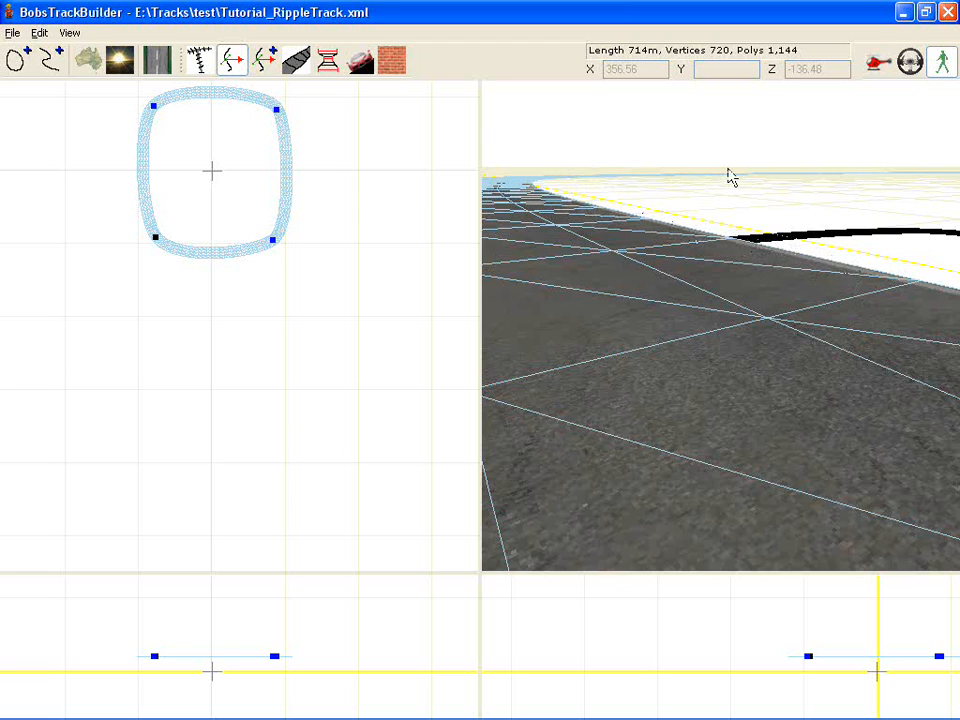
mouse_move(709, 178)
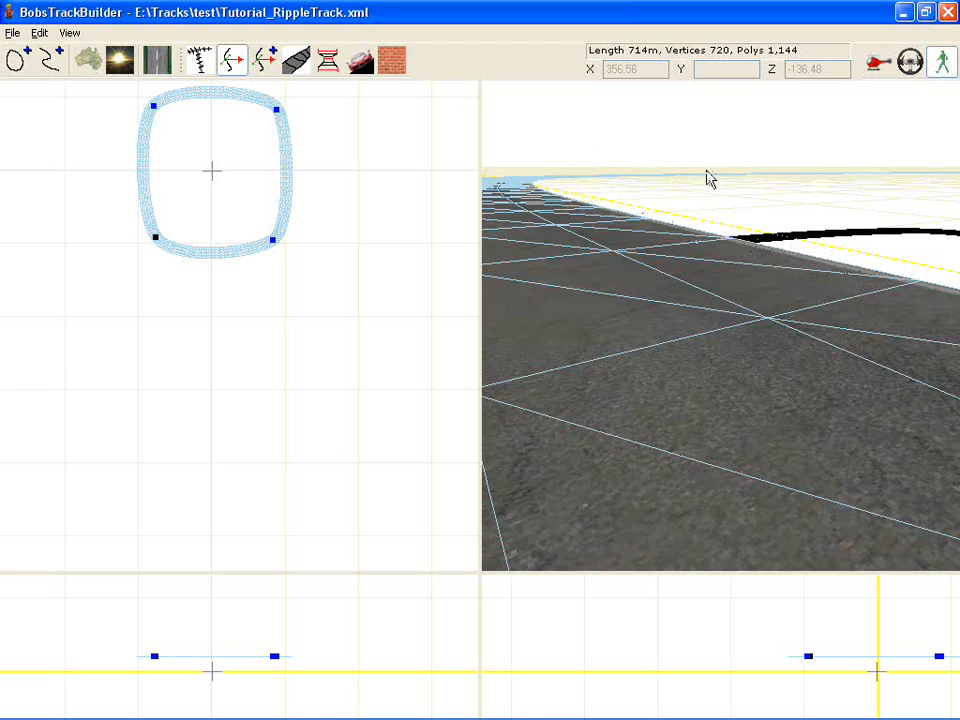
mouse_move(538, 183)
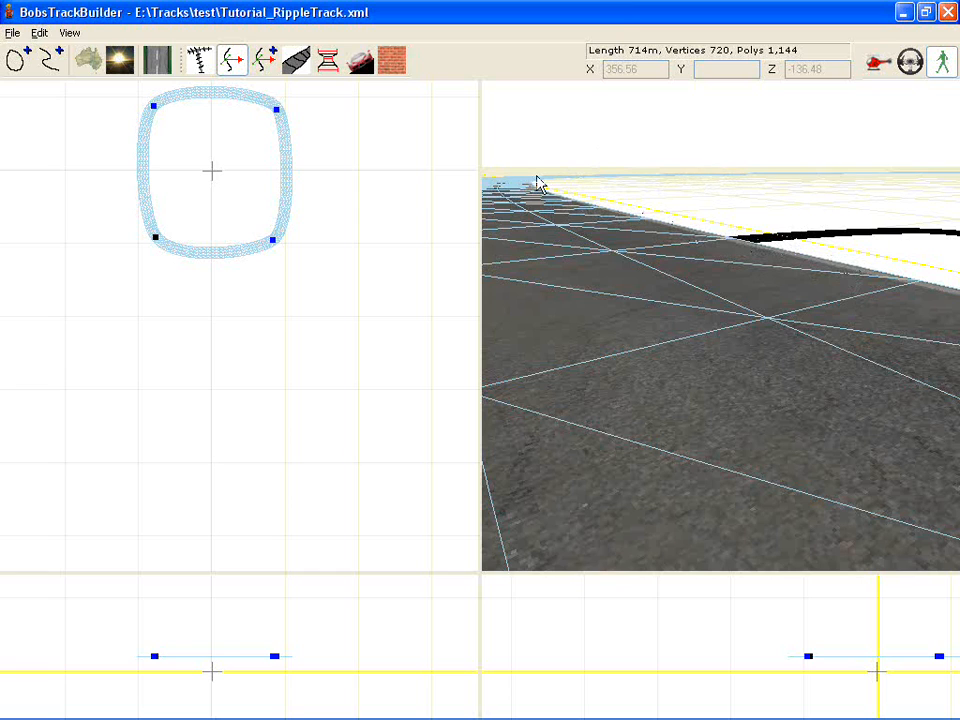
mouse_move(600, 152)
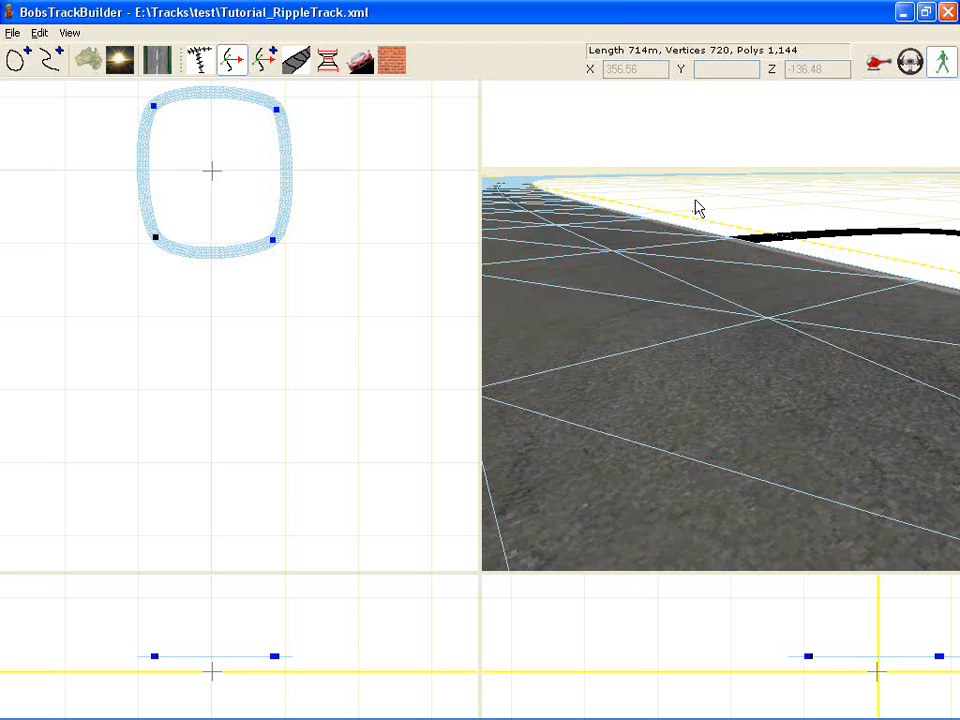
right_click(698, 207)
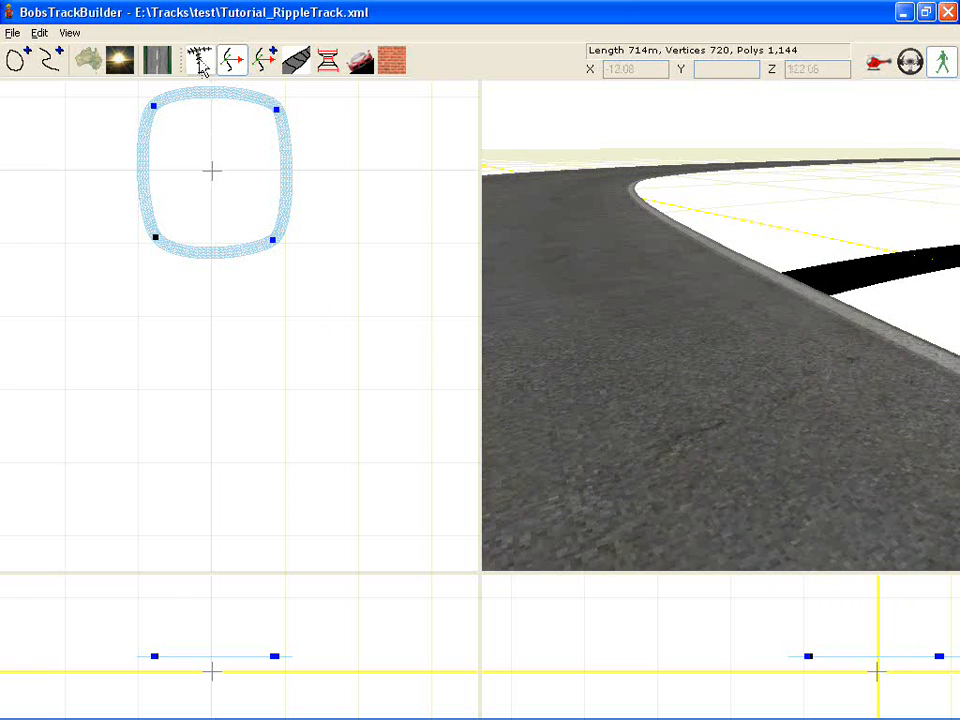
click(199, 60)
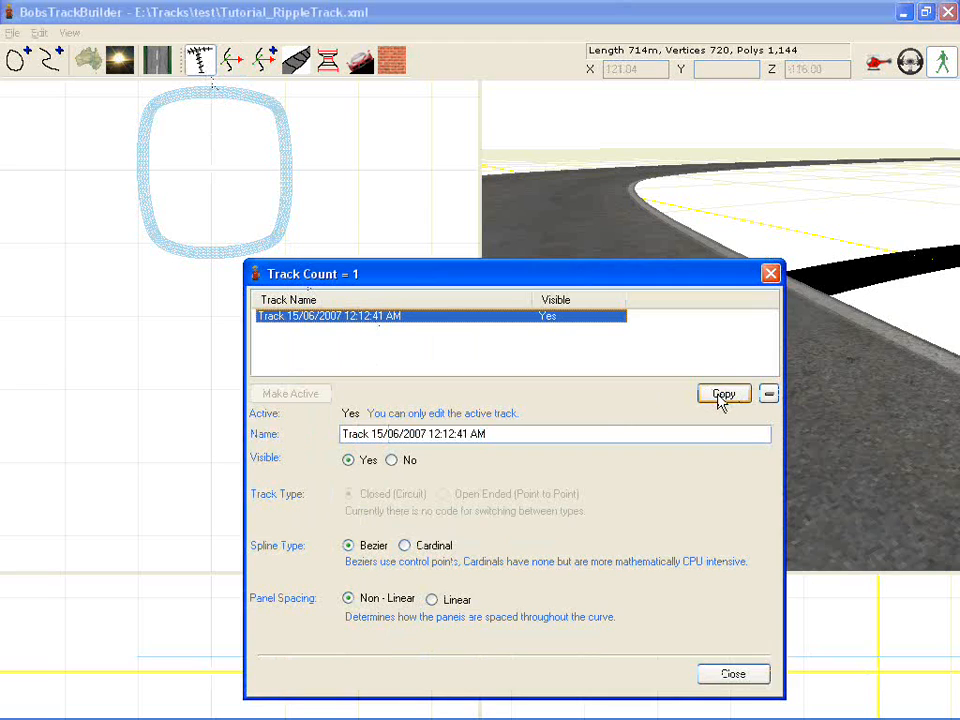
click(723, 393)
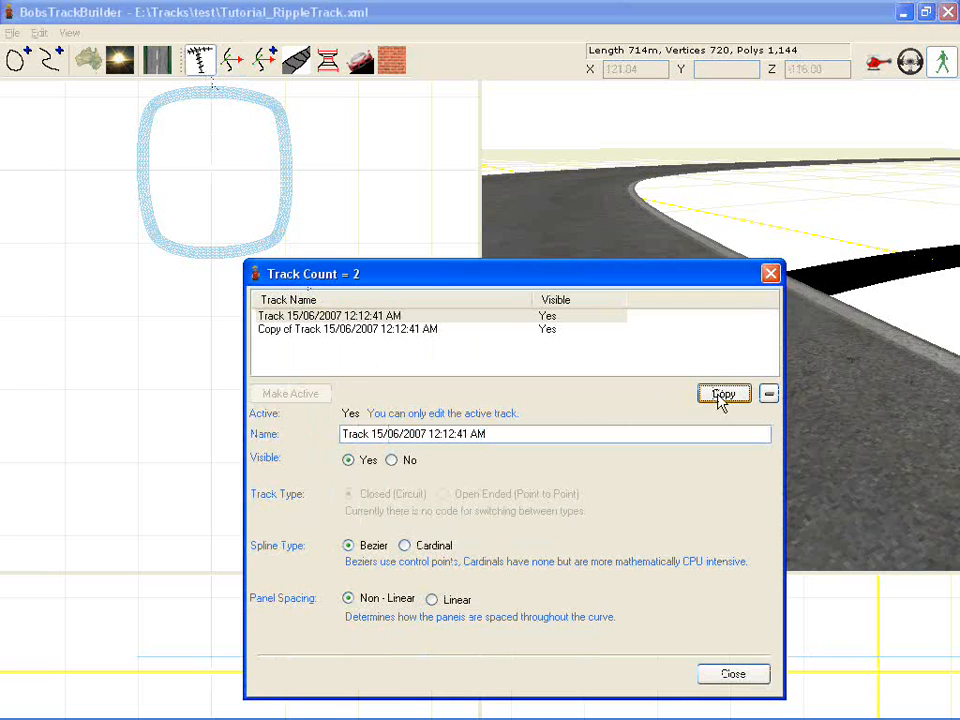
click(723, 393)
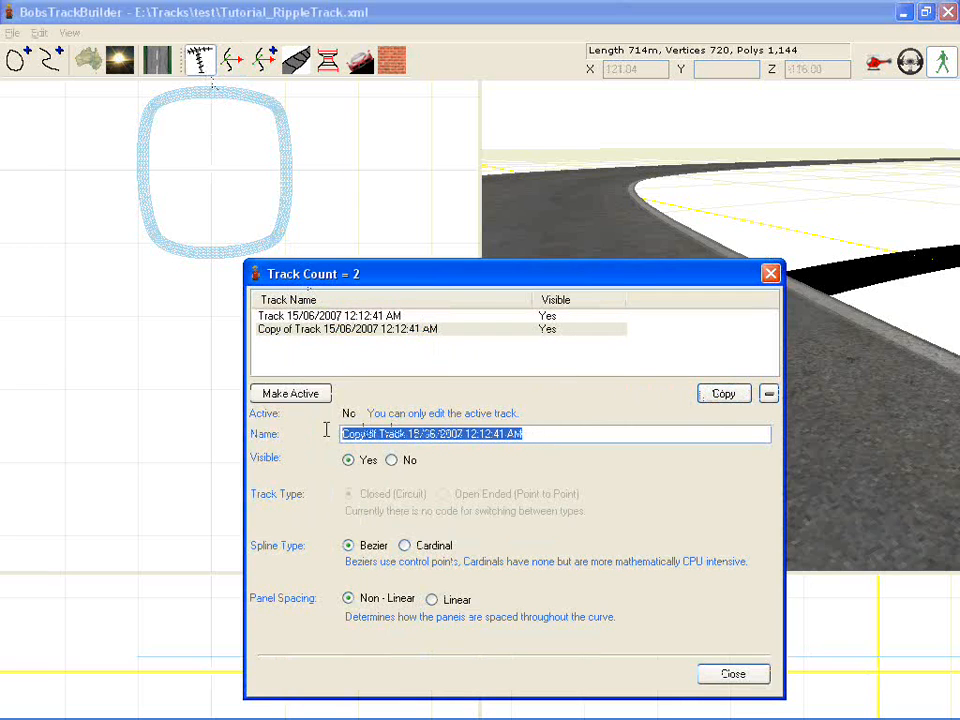
text(RippleStrips)
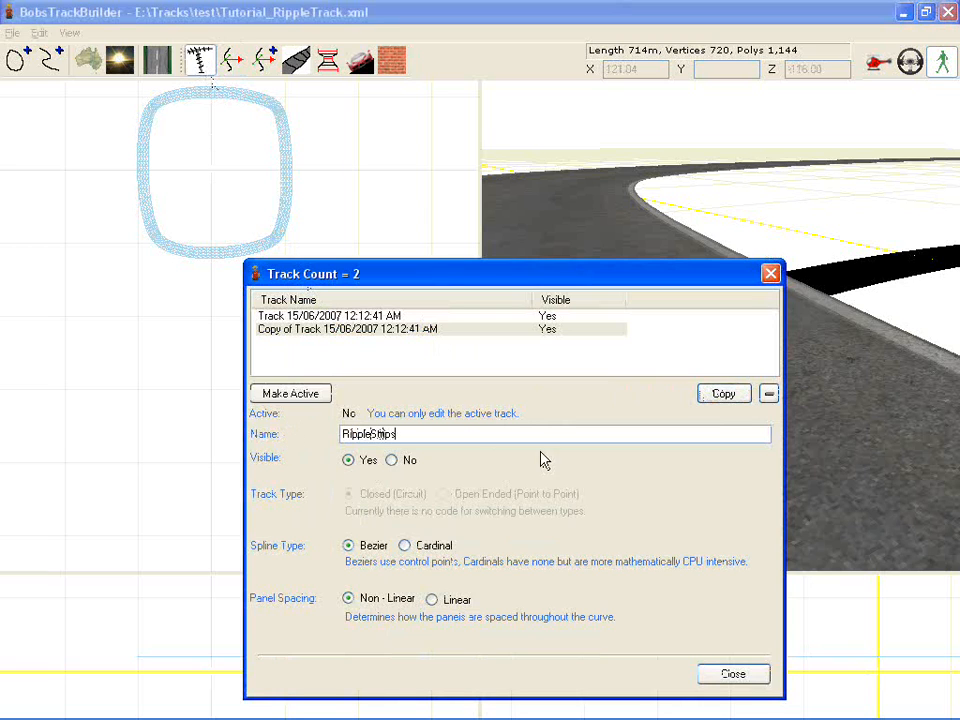
click(732, 673)
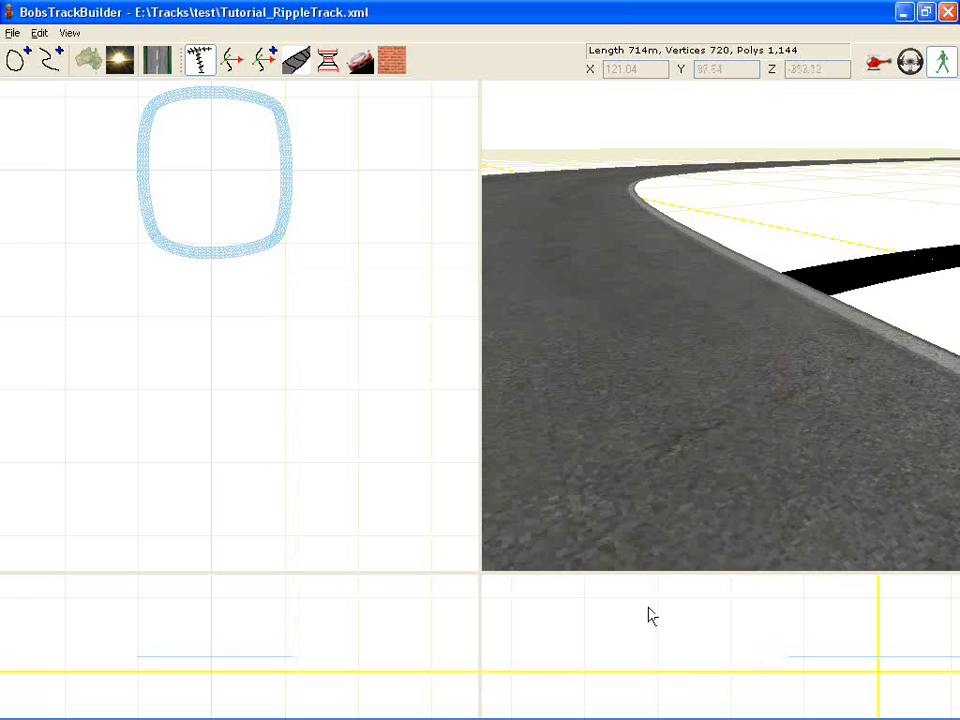
Apply the ripple001 red-white-blue template texture to the RippleStrips surface.
click(295, 60)
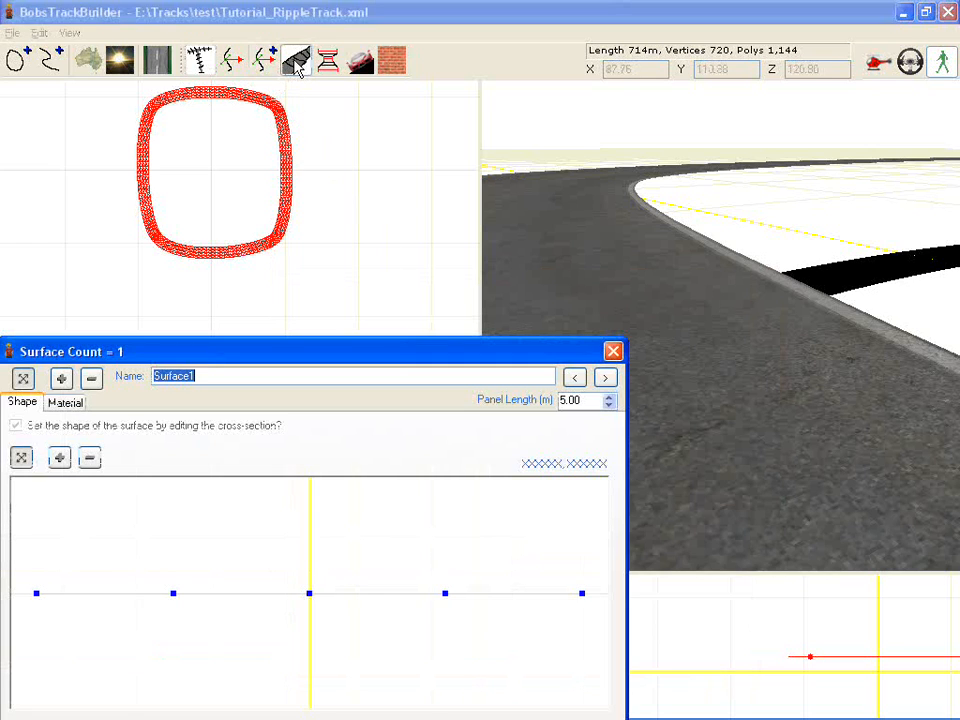
click(64, 402)
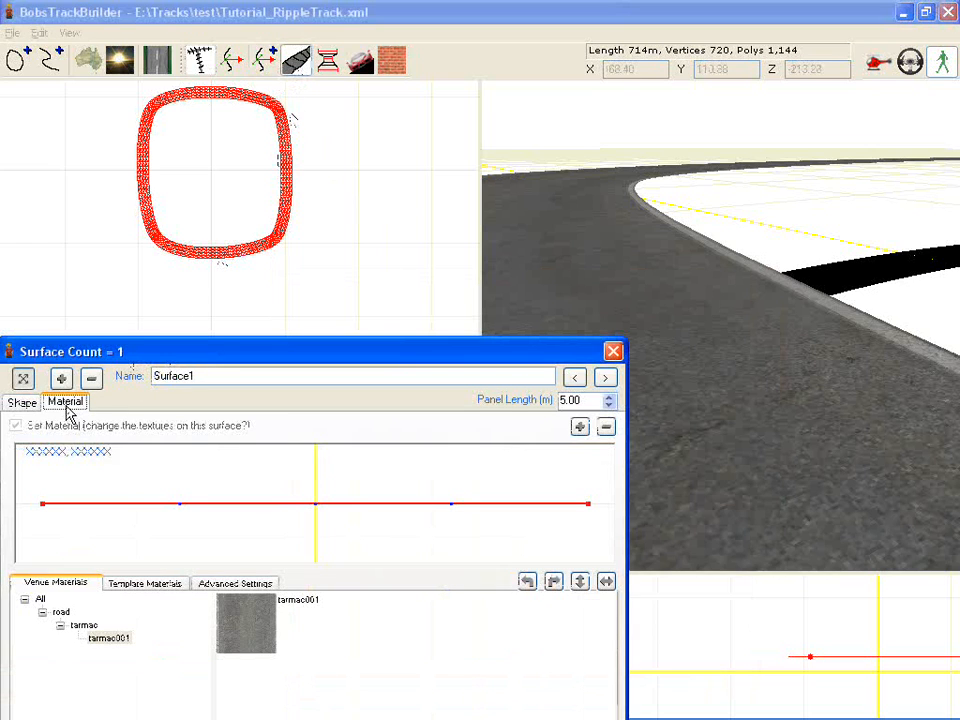
click(144, 583)
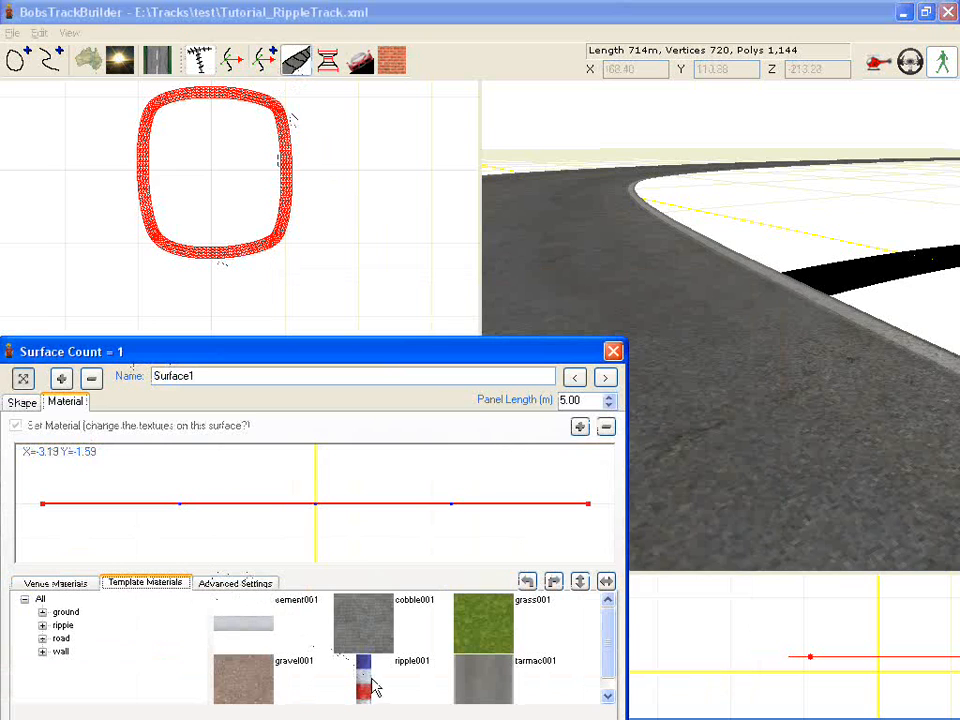
click(410, 680)
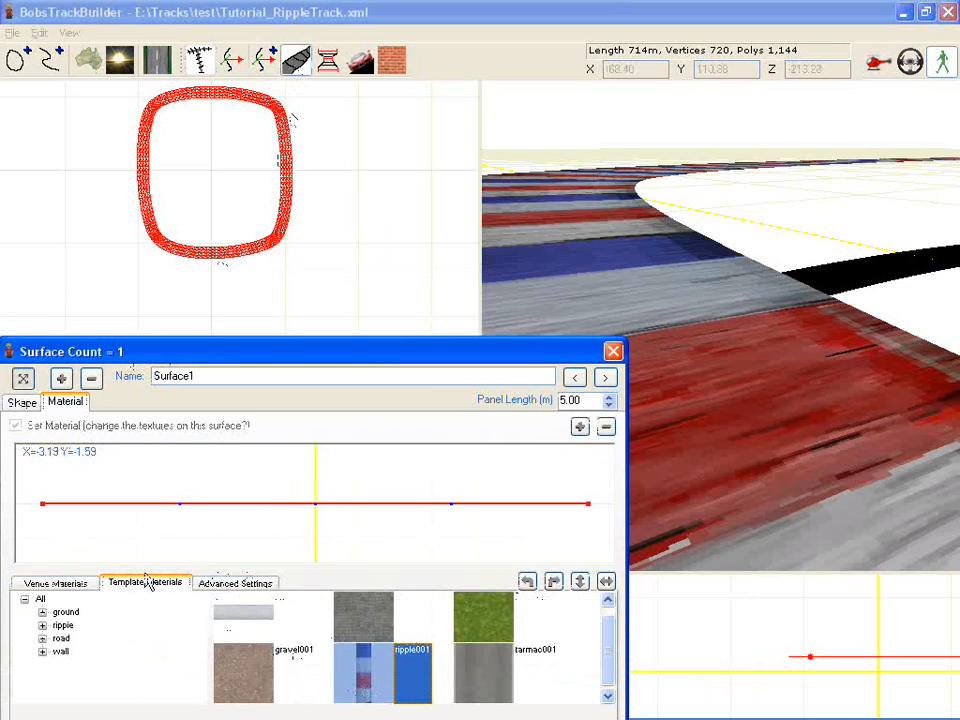
Shape the cross-section into a raised kerb hump, lowering its outer and inner edges.
click(21, 401)
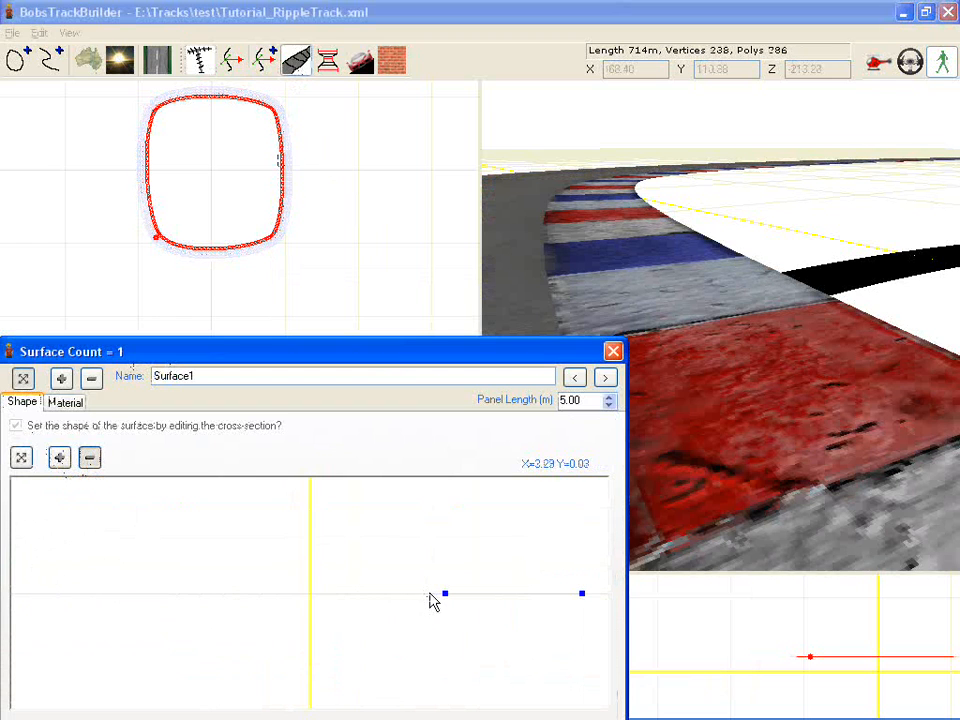
mouse_move(530, 612)
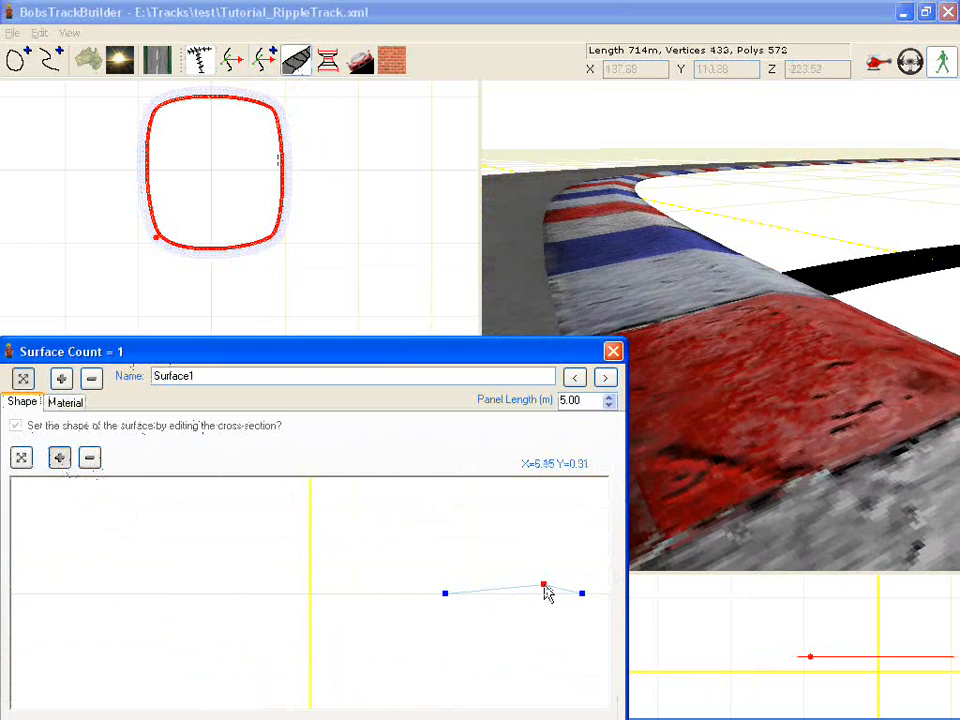
drag(545, 585, 570, 585)
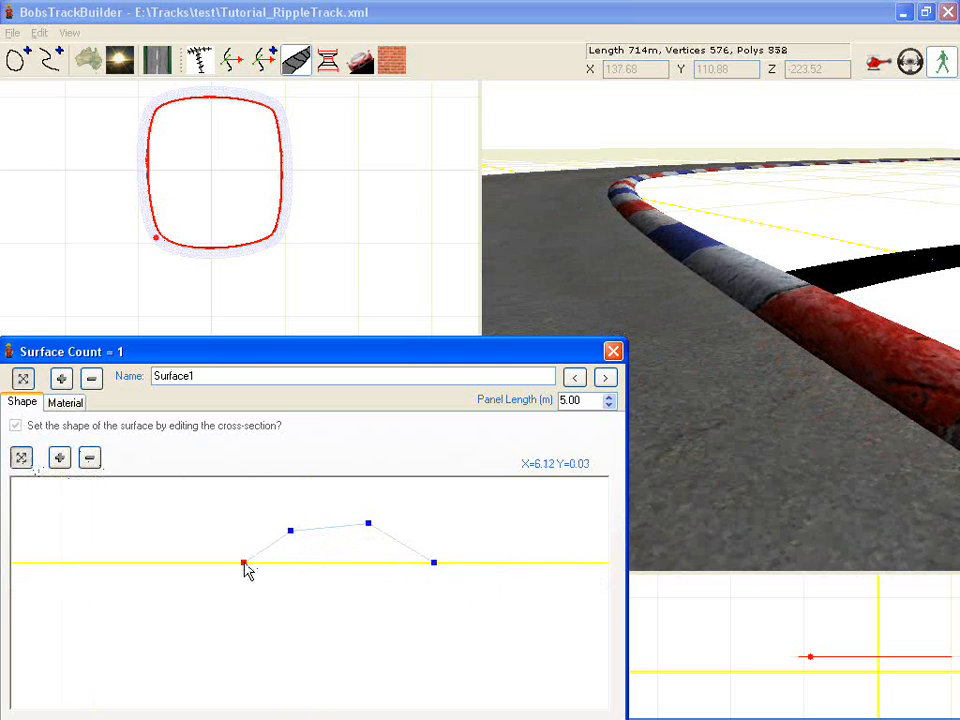
drag(245, 563, 275, 572)
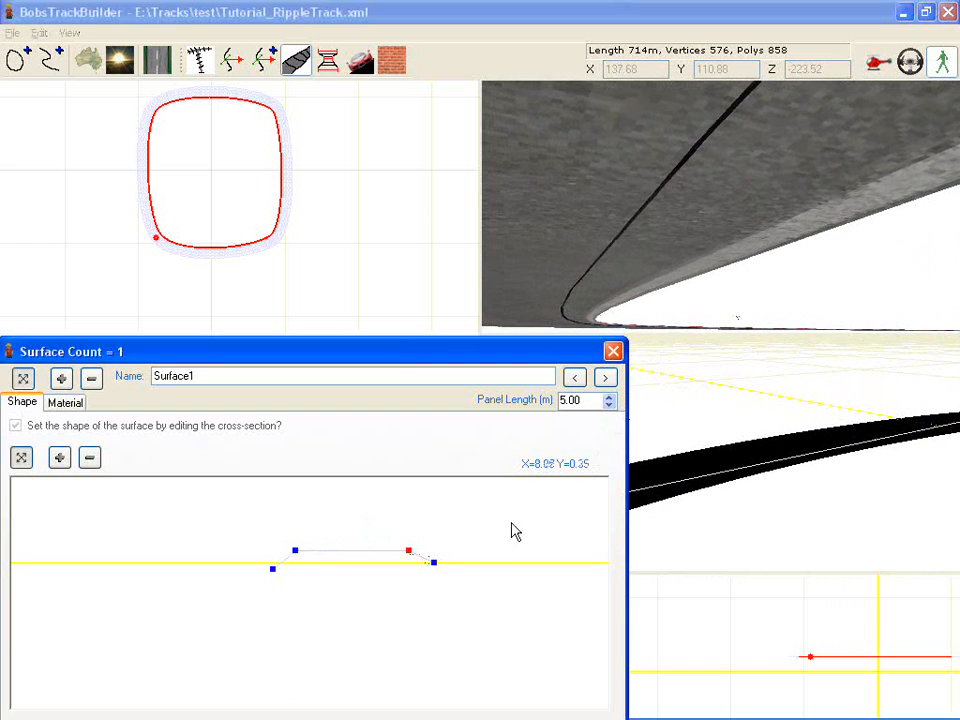
drag(408, 550, 443, 558)
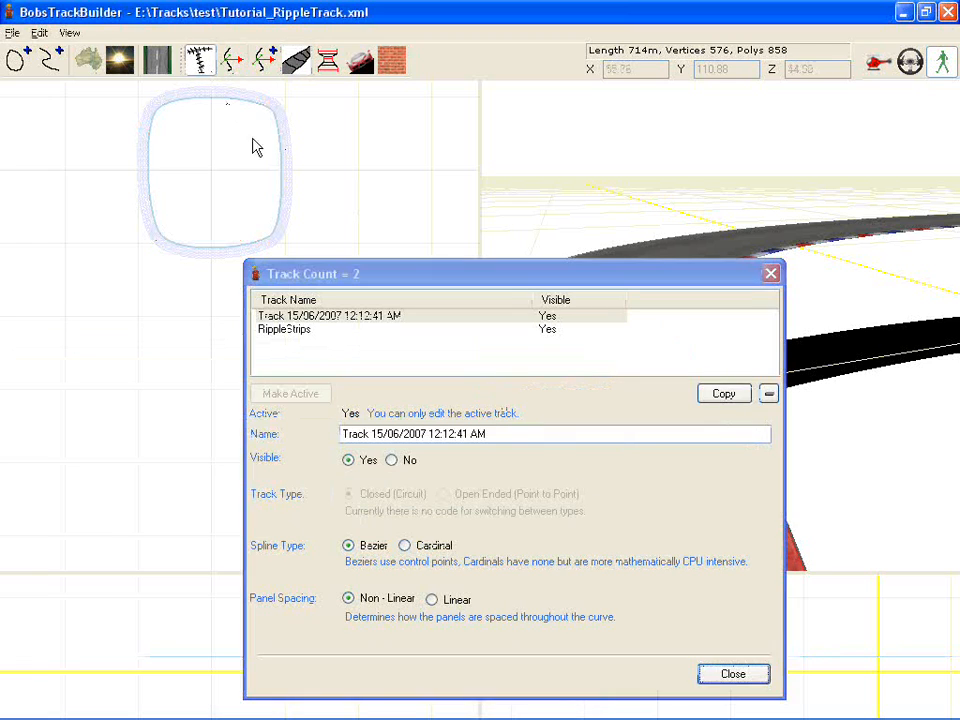
Select the main track and RippleStrips entries in the track list, then close it.
click(328, 315)
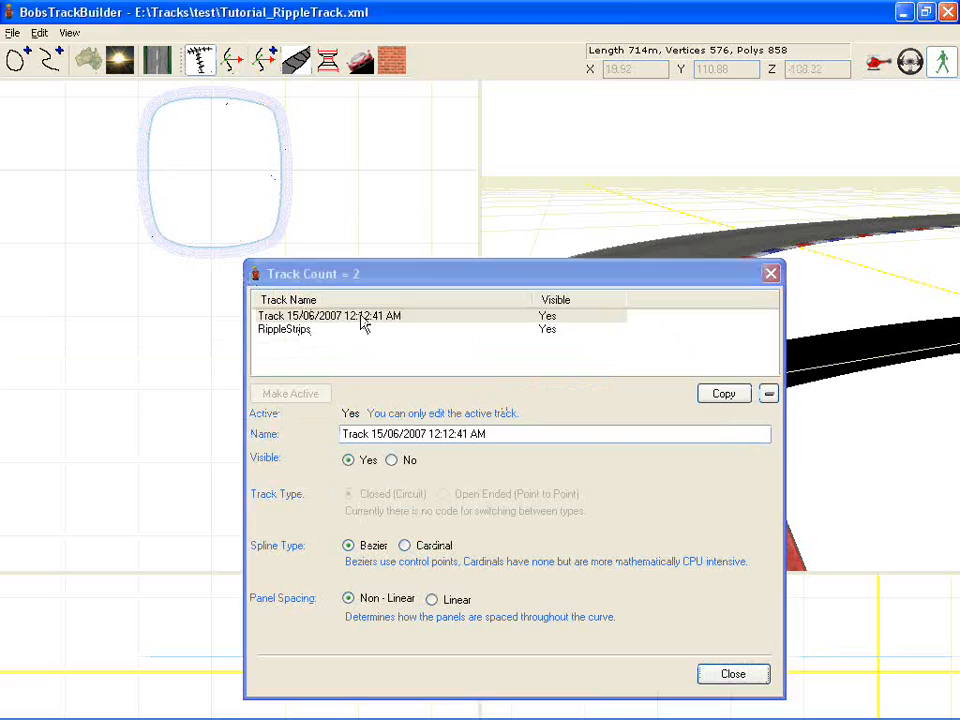
click(329, 315)
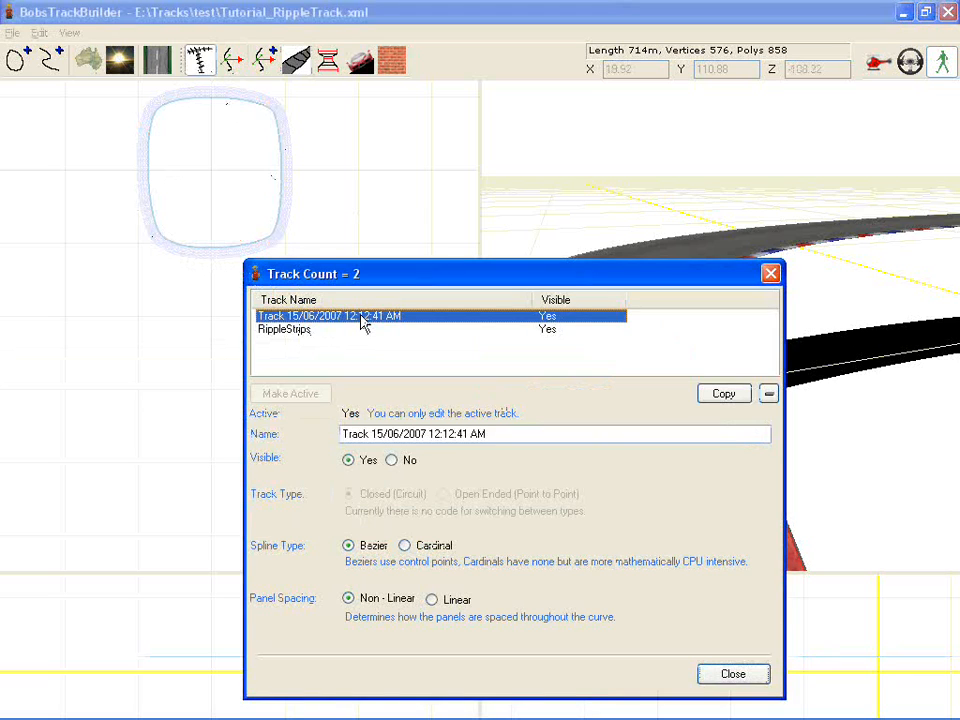
click(283, 330)
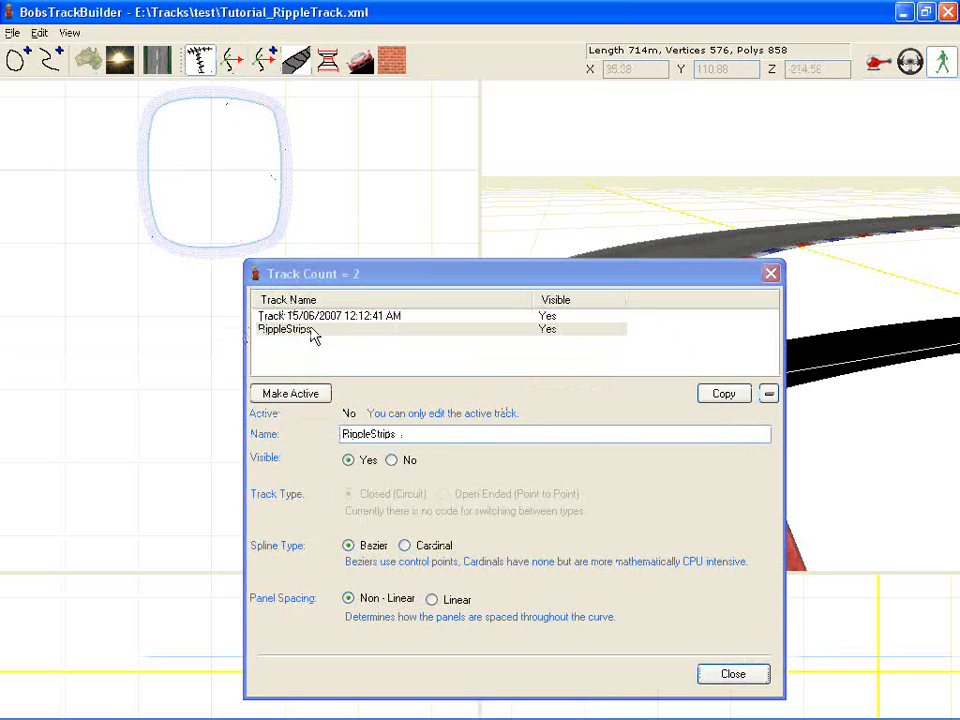
click(285, 329)
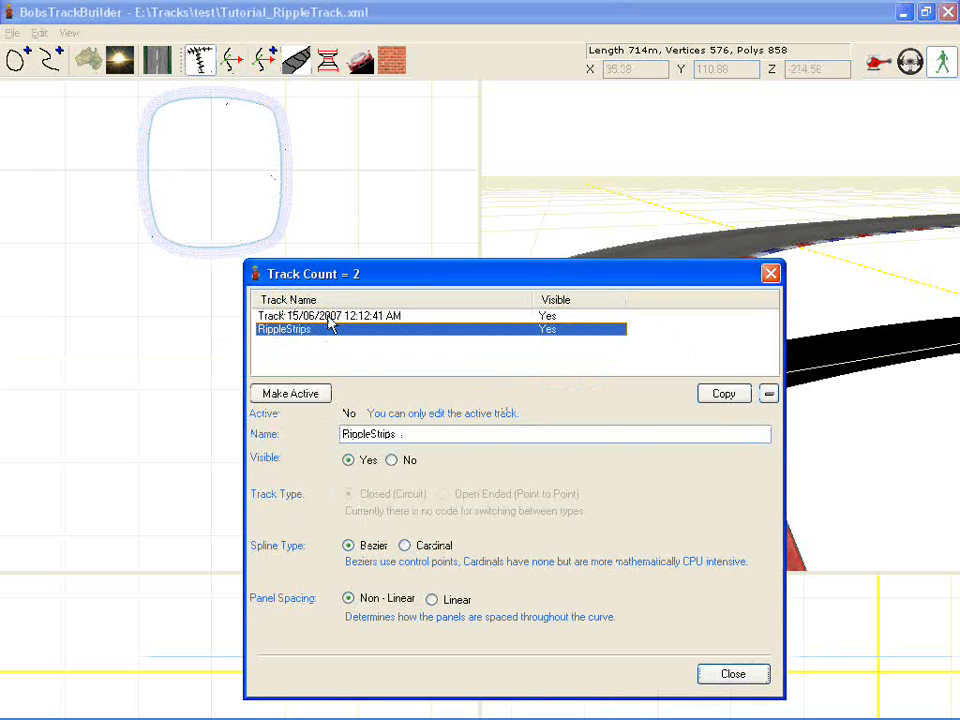
click(732, 673)
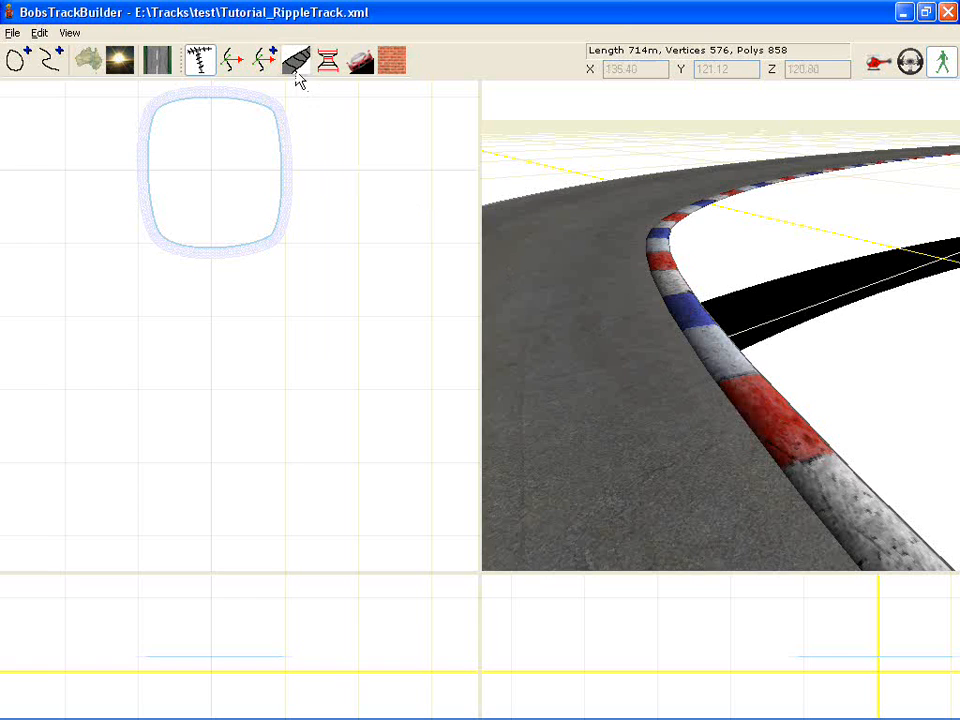
Open the surface editor showing Surface1's cross-section on the Shape tab.
click(295, 61)
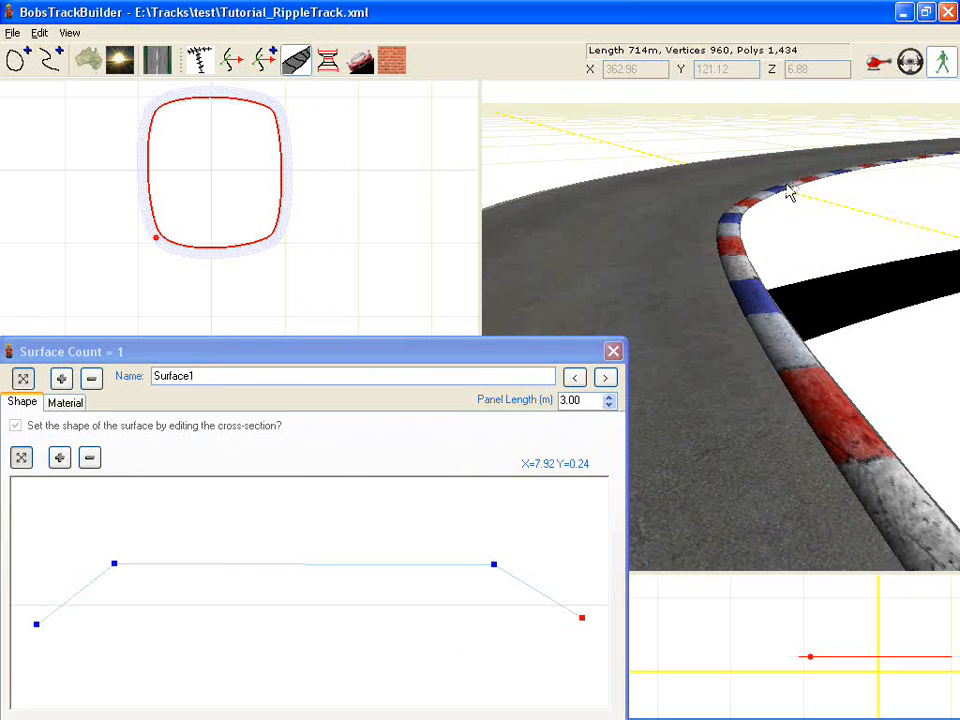
mouse_move(620, 238)
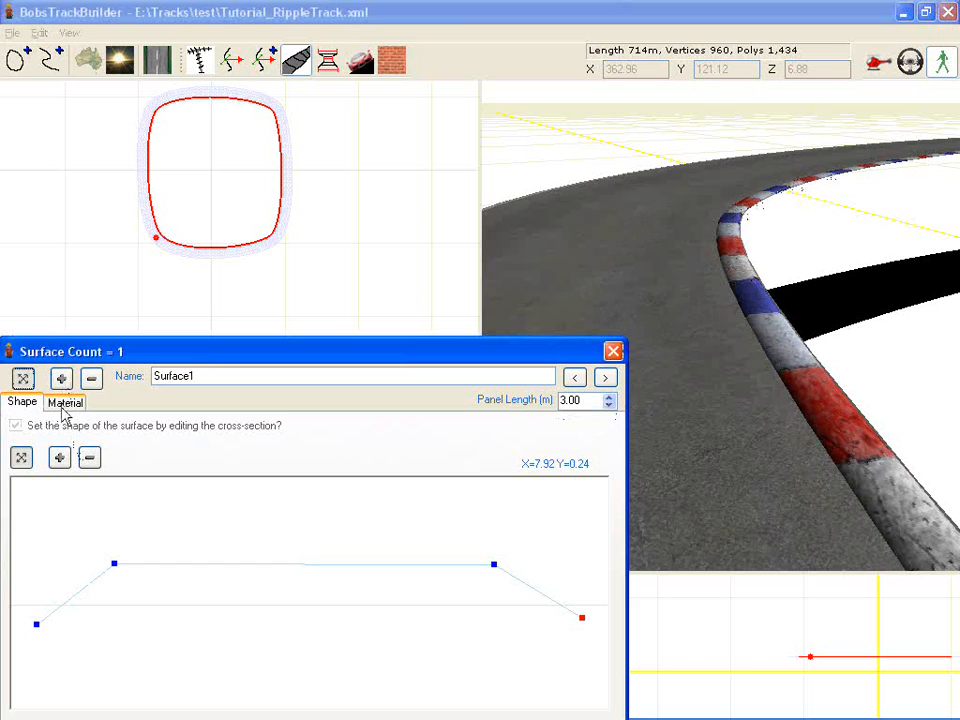
On the Material tab, tick Set Material and step through the surfaces to Surface7.
click(64, 401)
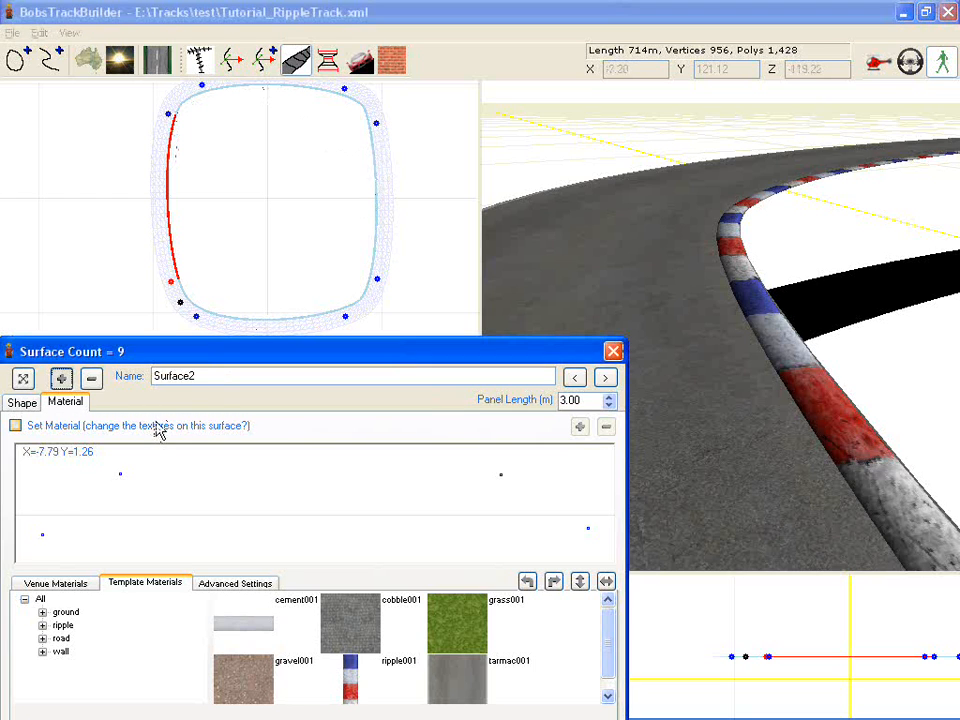
click(16, 425)
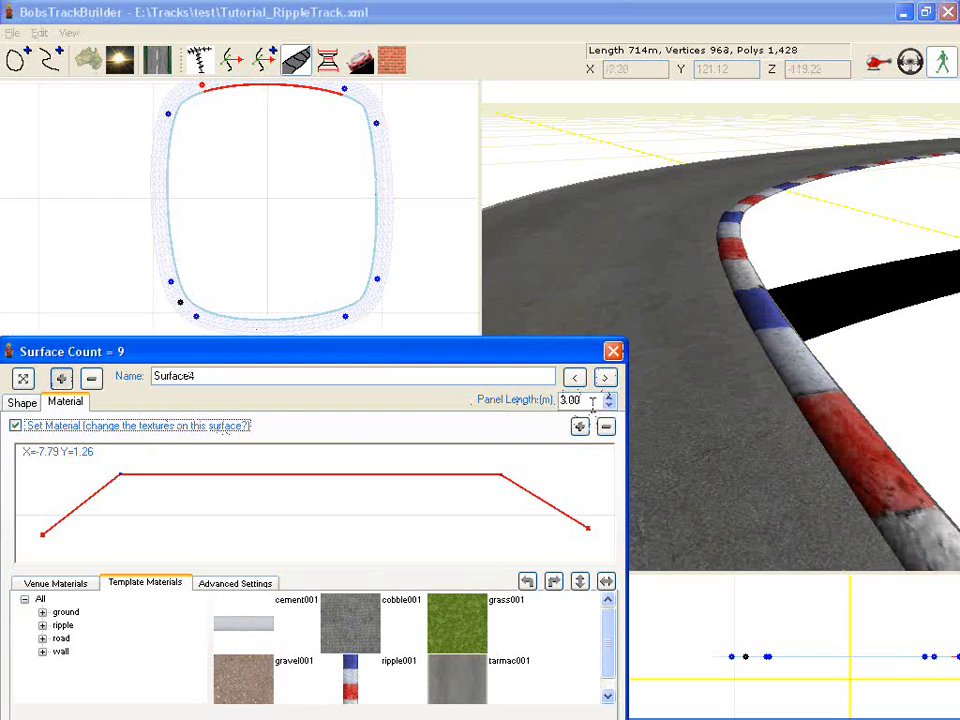
click(605, 377)
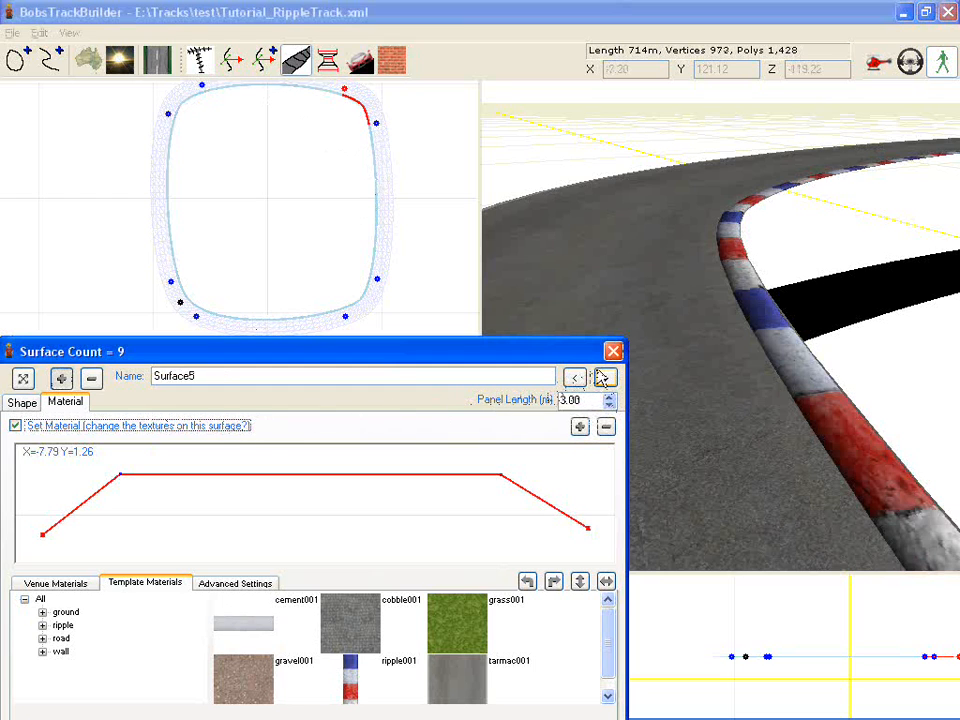
click(606, 377)
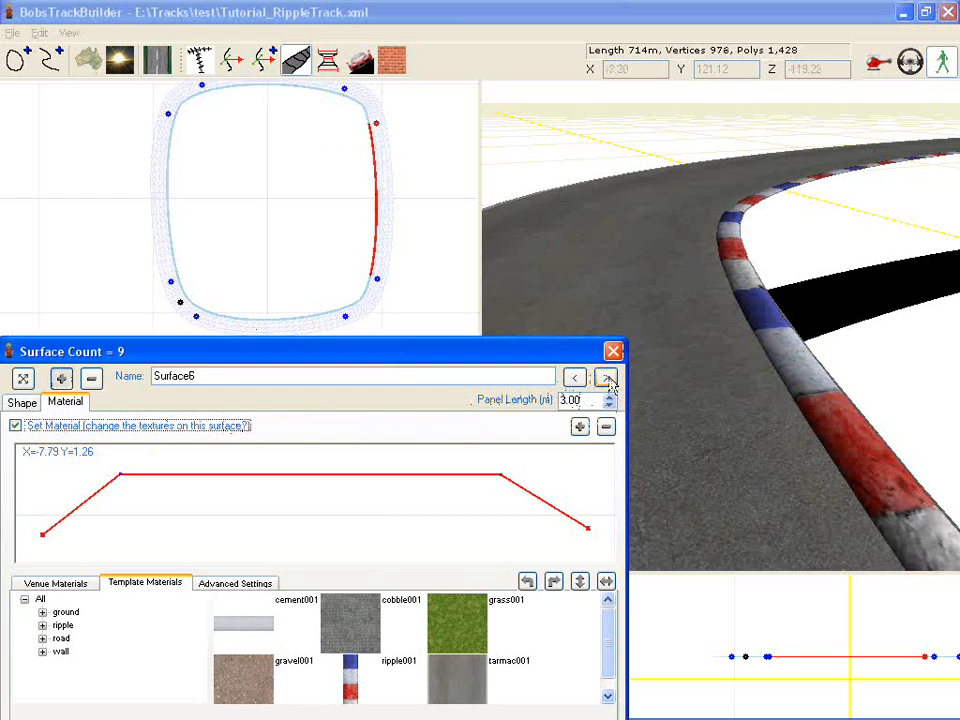
click(605, 377)
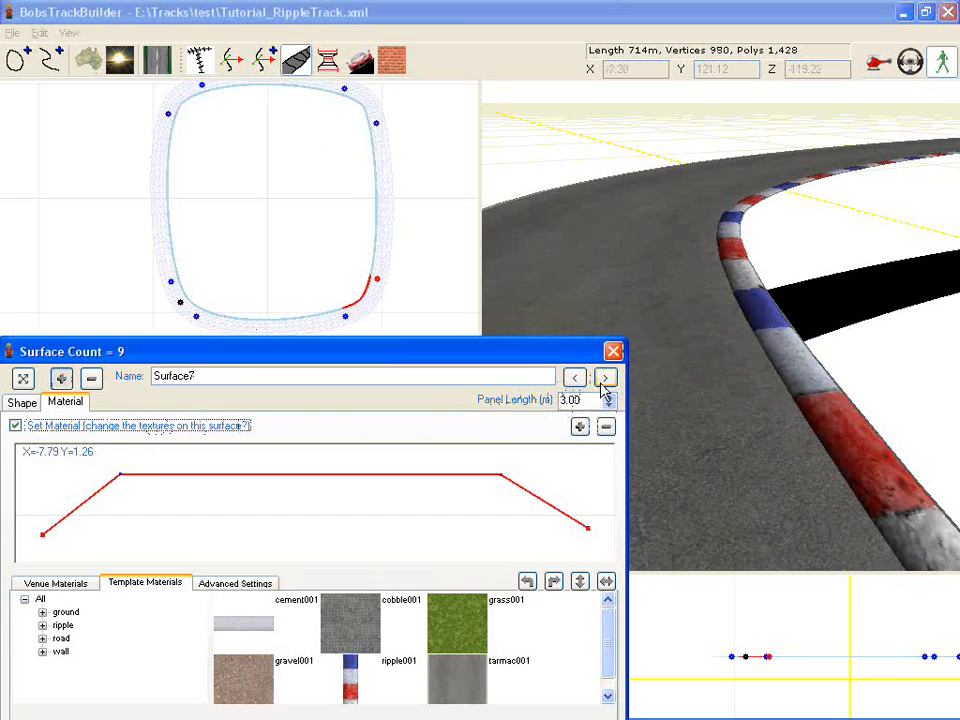
Delete the strip cross-sections from the straight Surfaces 2, 4, 6 and 8.
click(604, 378)
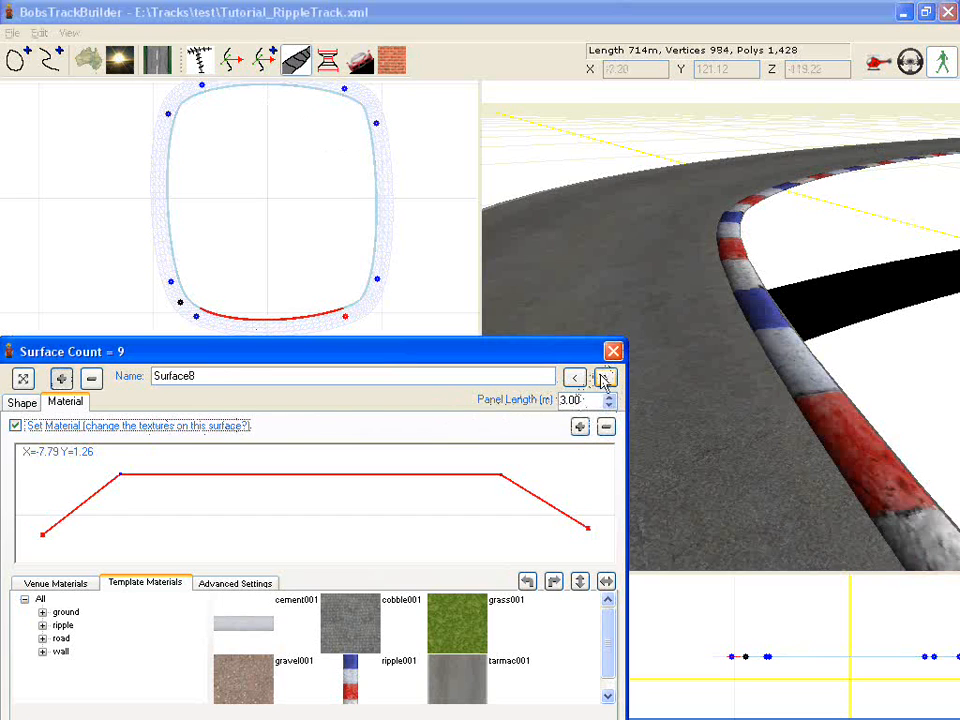
click(604, 377)
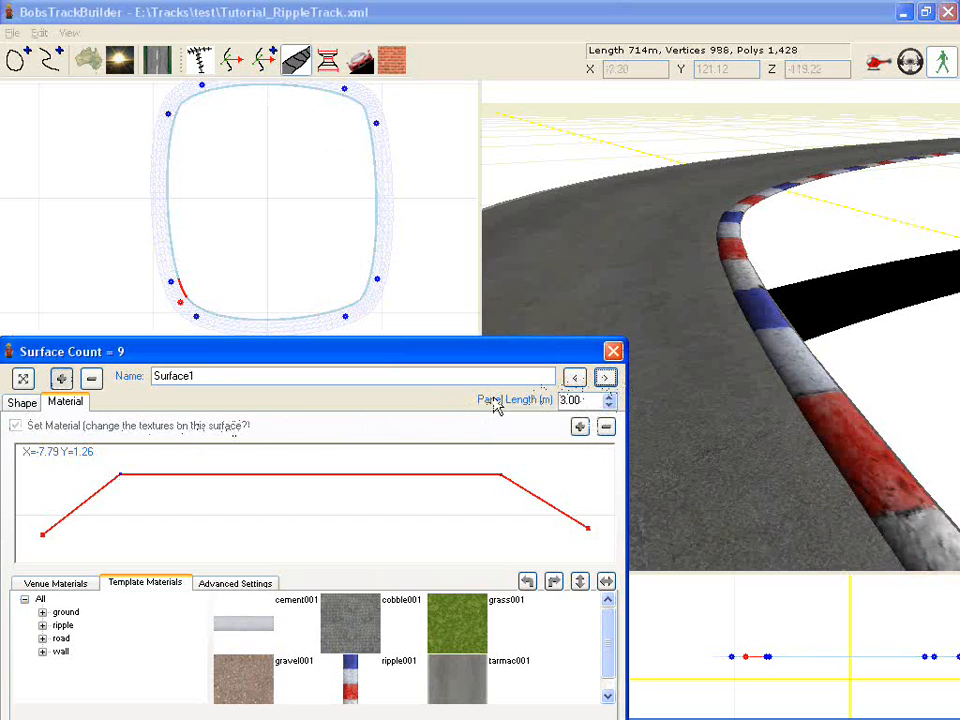
click(605, 377)
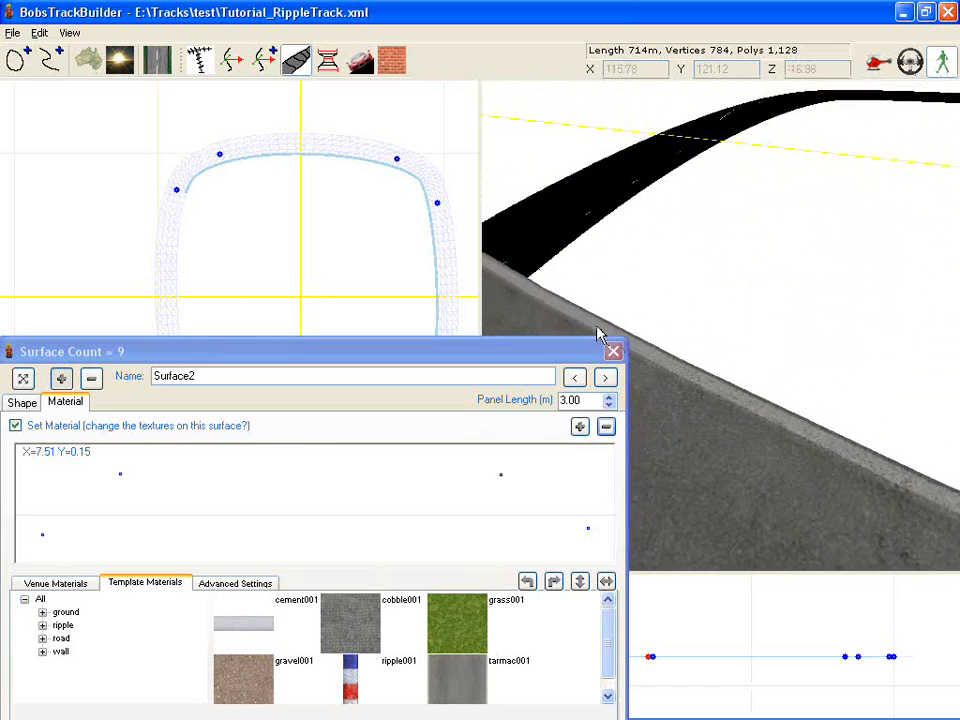
click(605, 377)
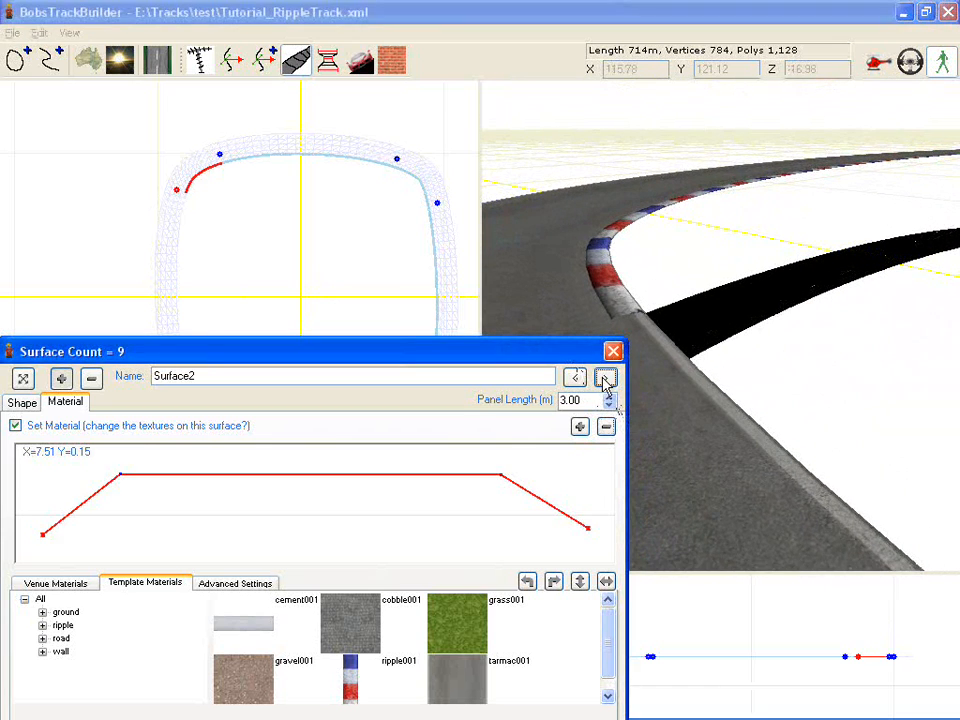
click(605, 377)
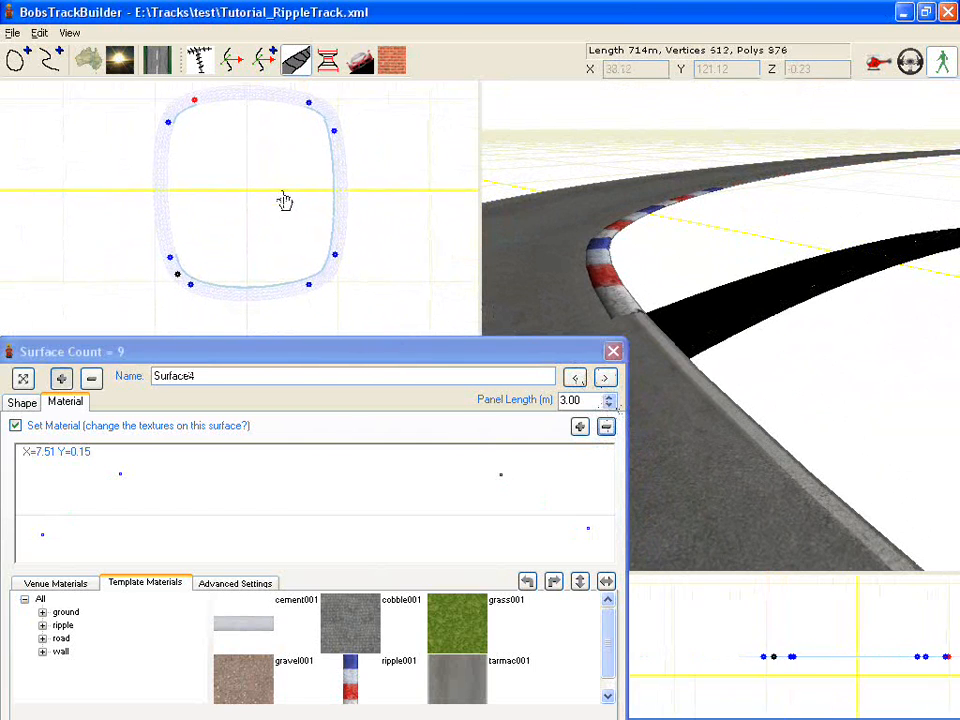
click(605, 377)
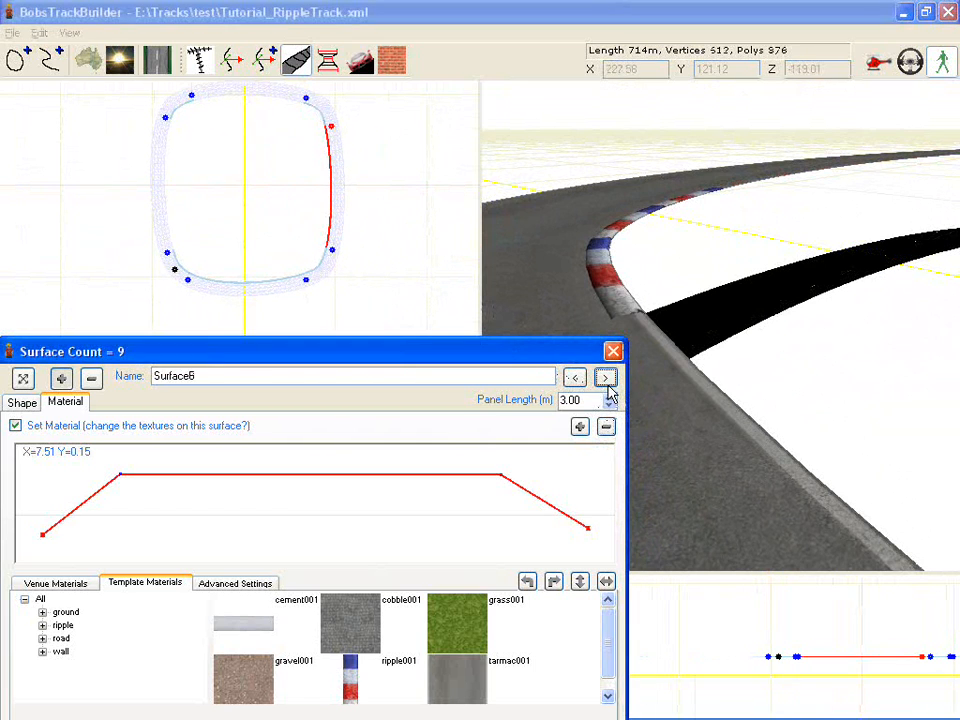
click(605, 377)
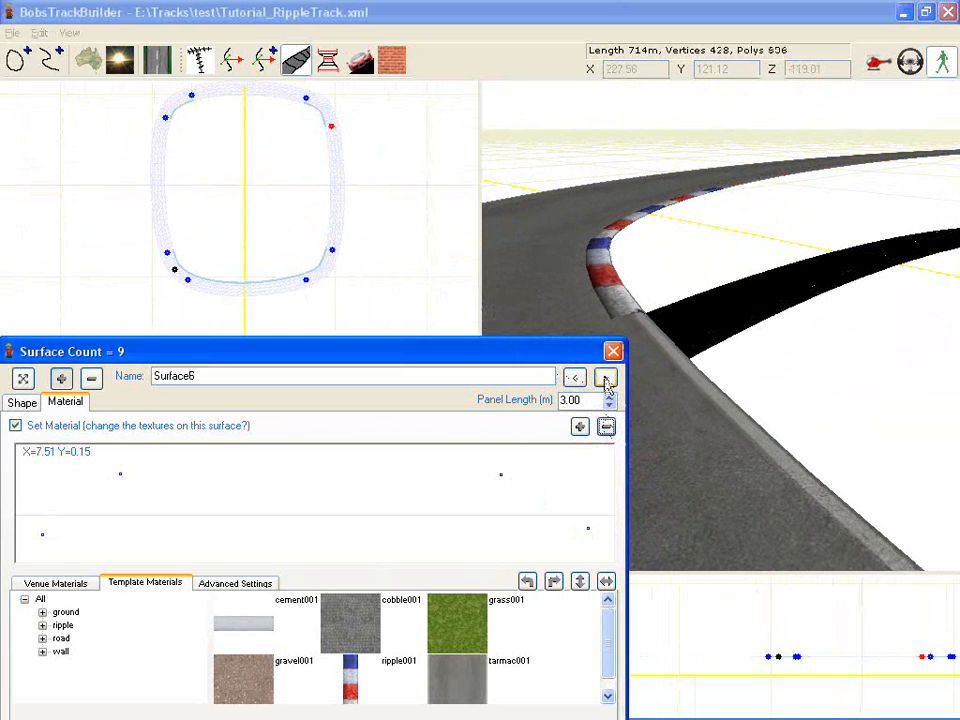
click(605, 377)
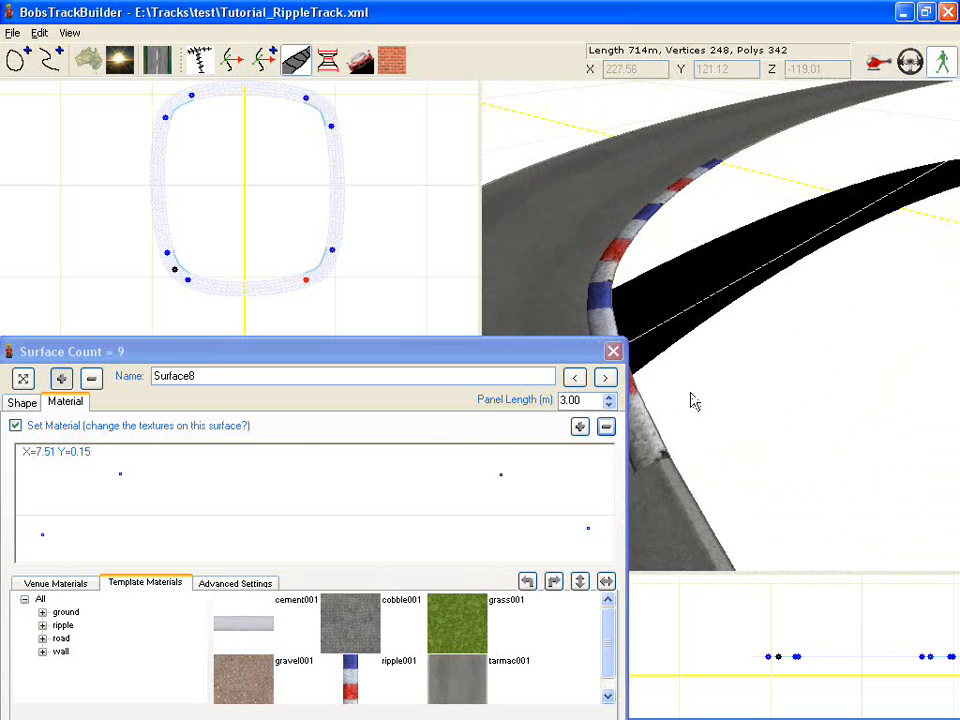
Pick the lower-left corner's end section and drag its outer cross-section point down to track level.
click(613, 351)
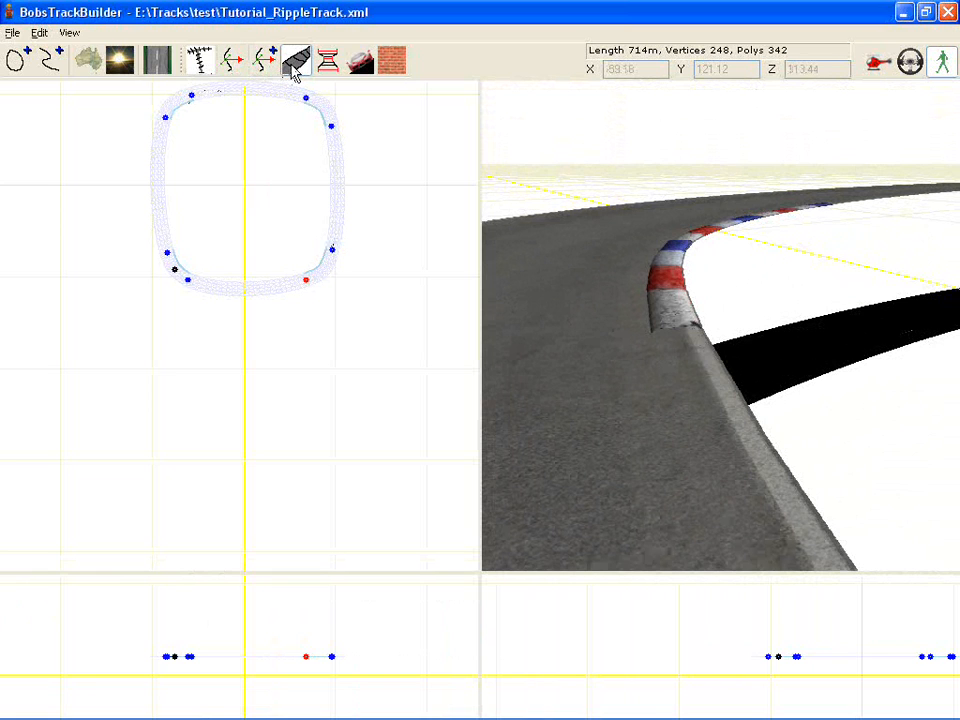
click(294, 60)
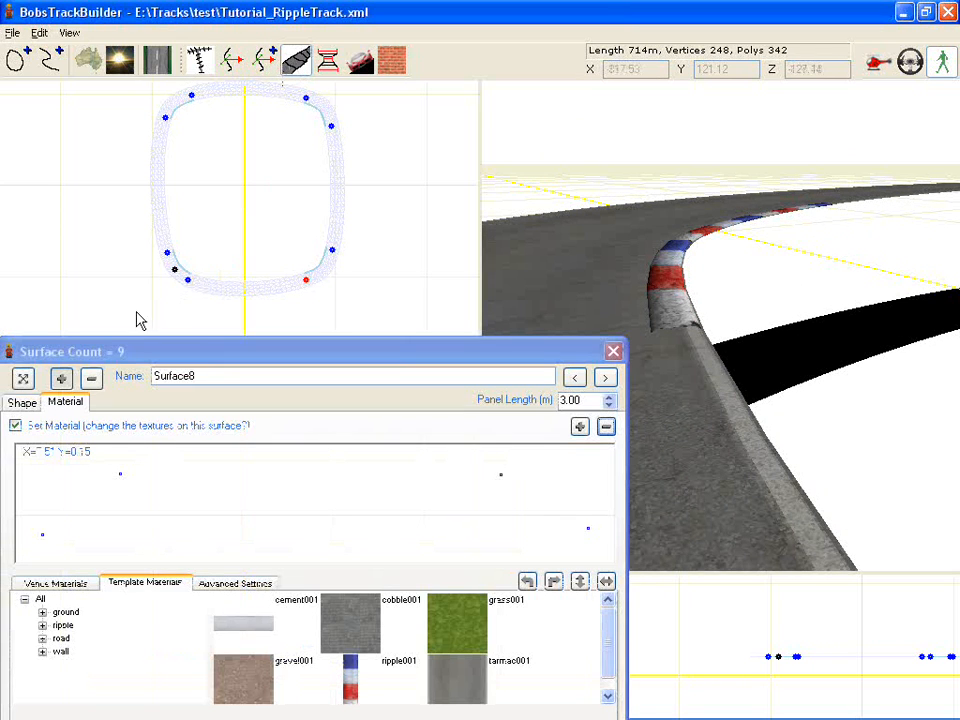
click(21, 402)
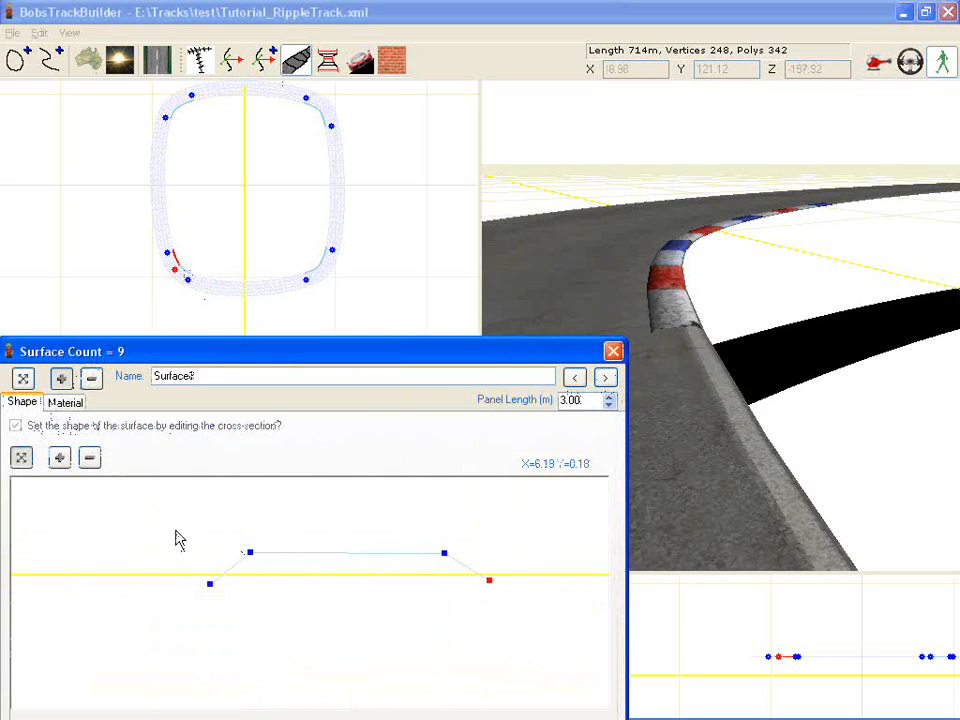
mouse_move(165, 528)
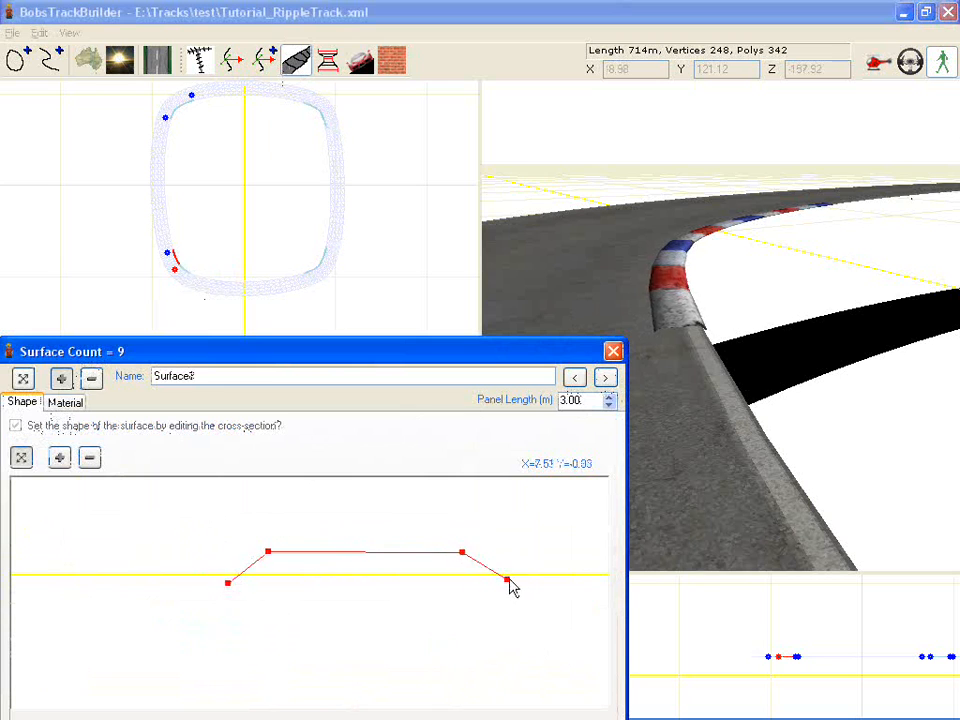
drag(507, 580, 565, 583)
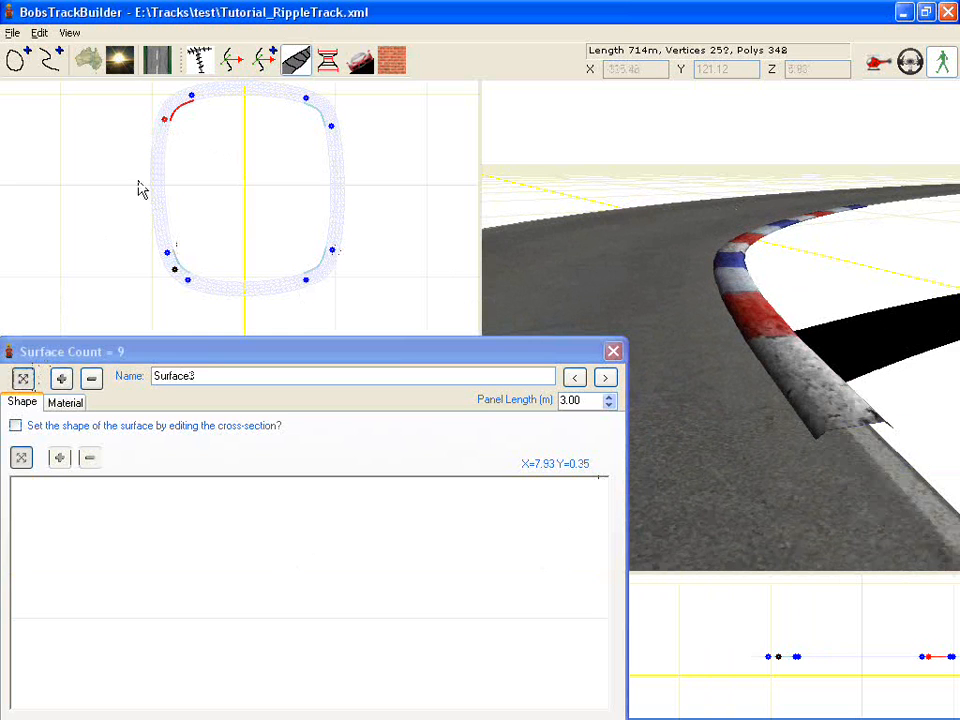
Set Surface3's texture mapping to Per Meter at 3.00 with Fit Neatly checked.
click(65, 401)
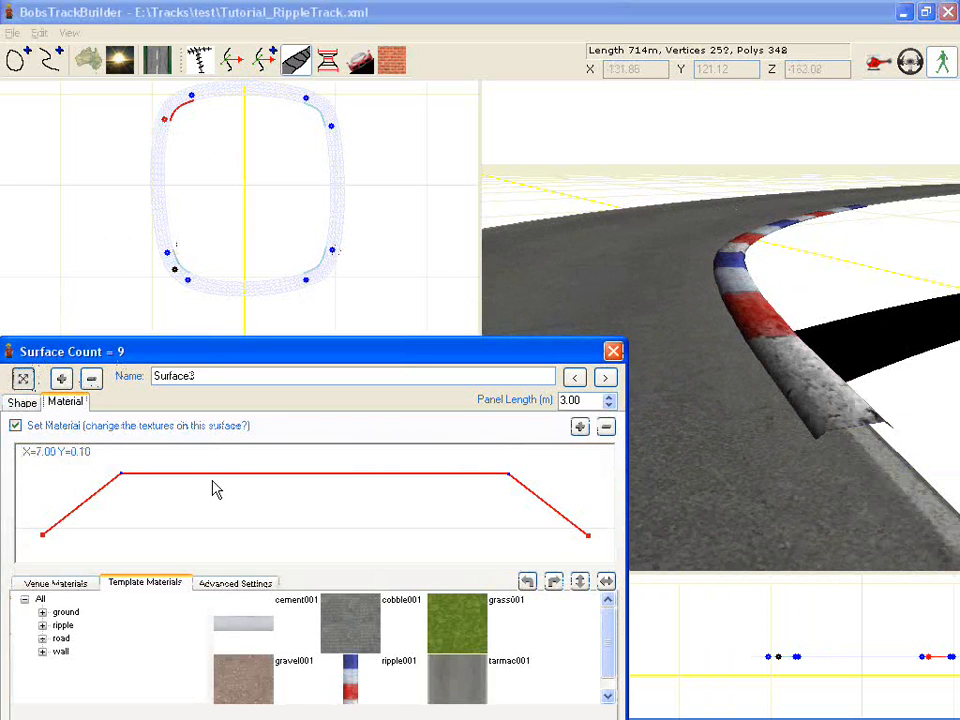
click(235, 582)
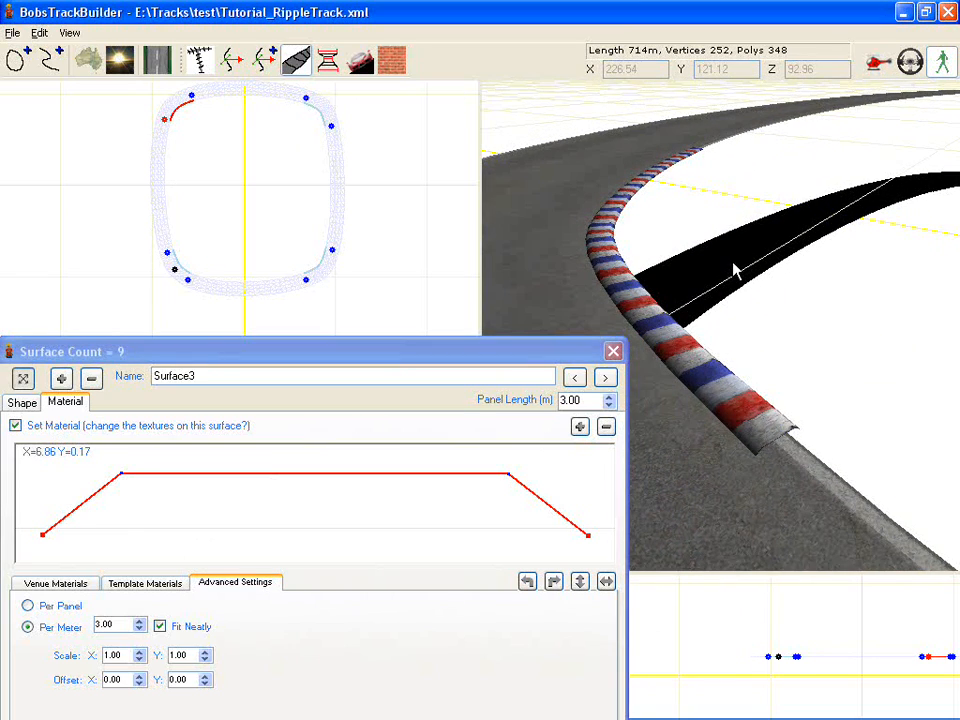
click(21, 402)
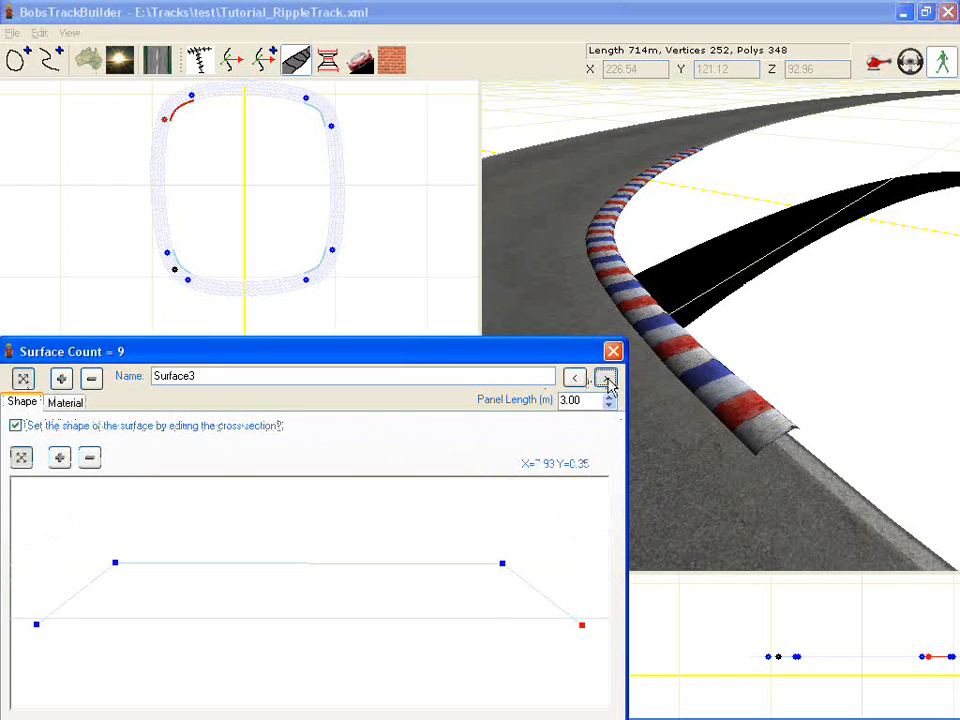
Cycle through Surface6, Surface8, Surface9 and Surface1 to reach Surface2.
click(606, 377)
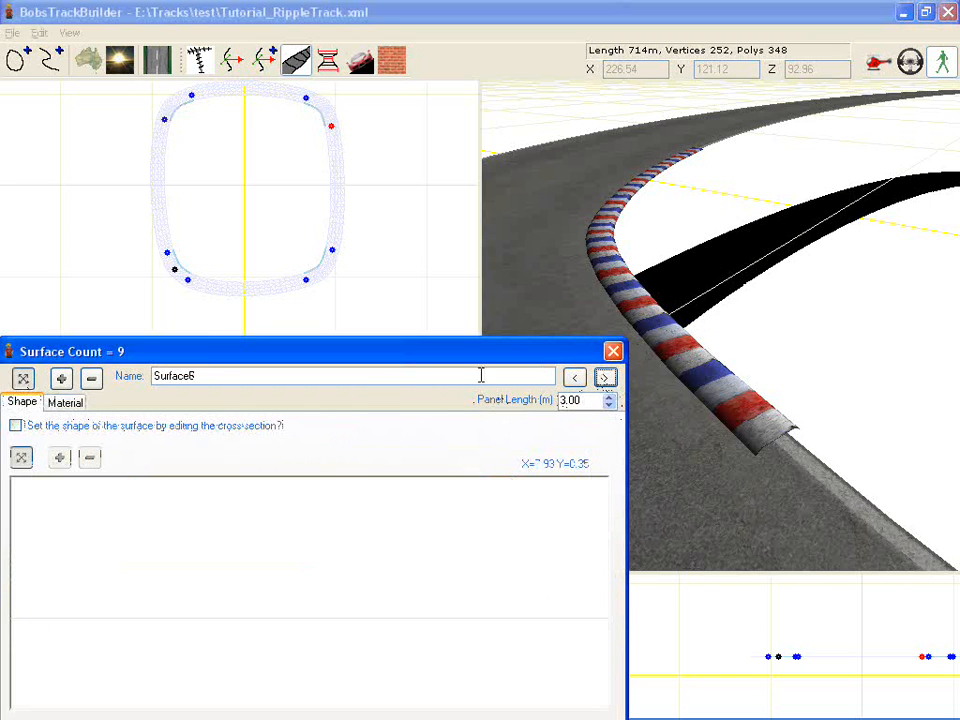
click(605, 377)
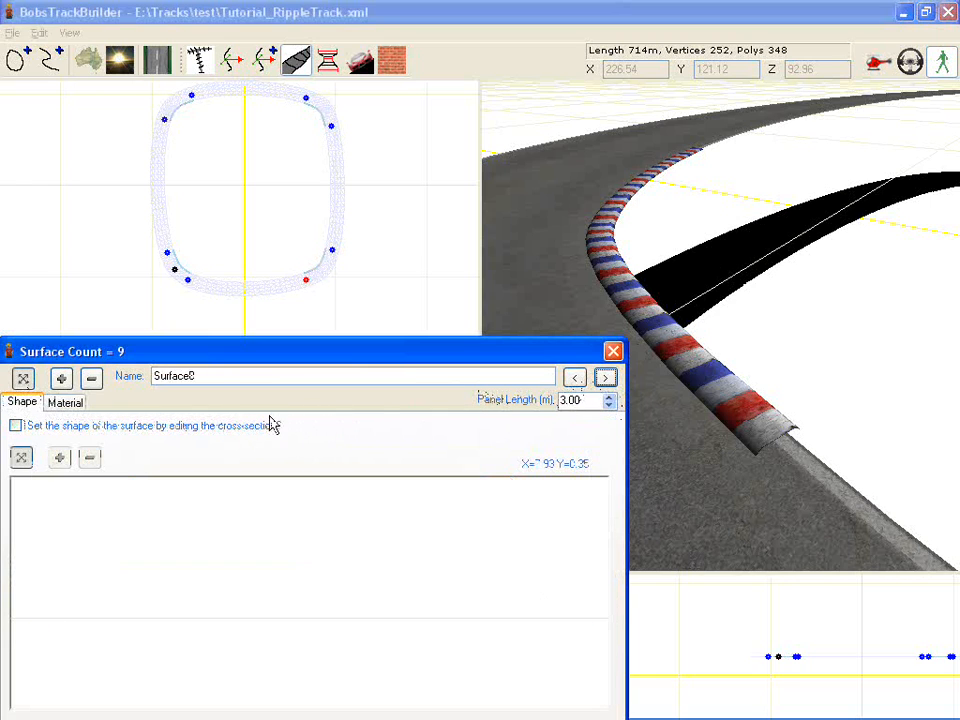
click(605, 377)
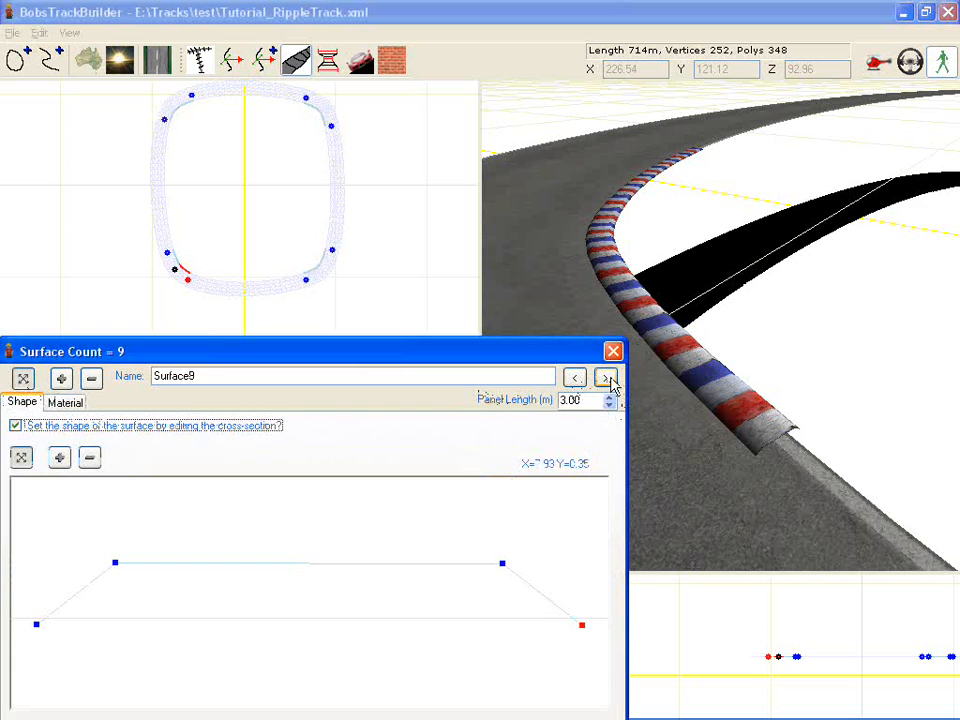
click(606, 377)
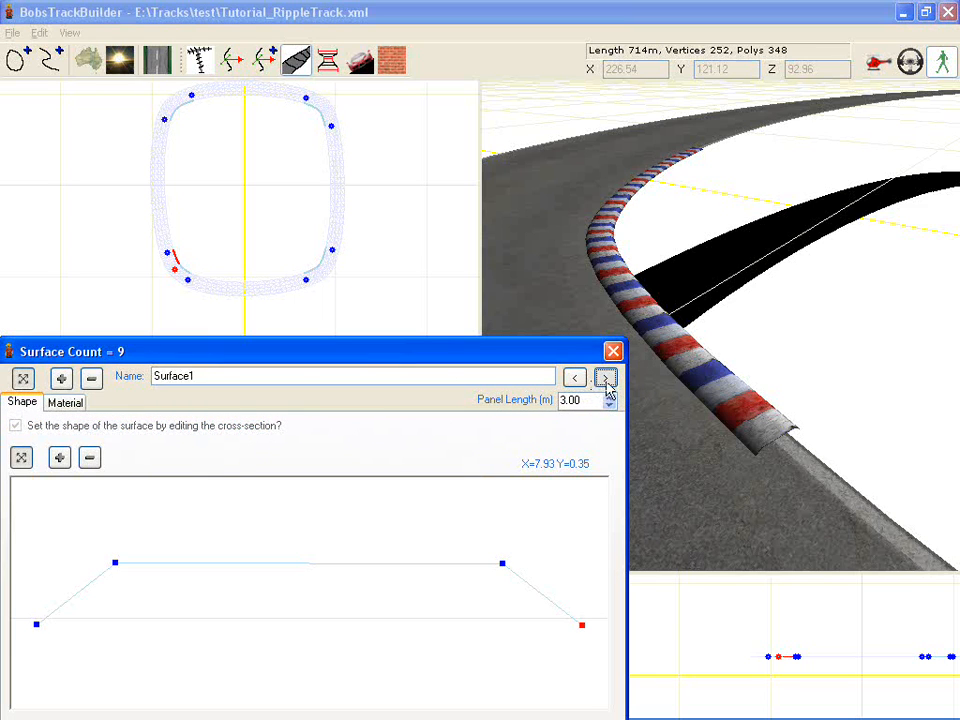
click(605, 377)
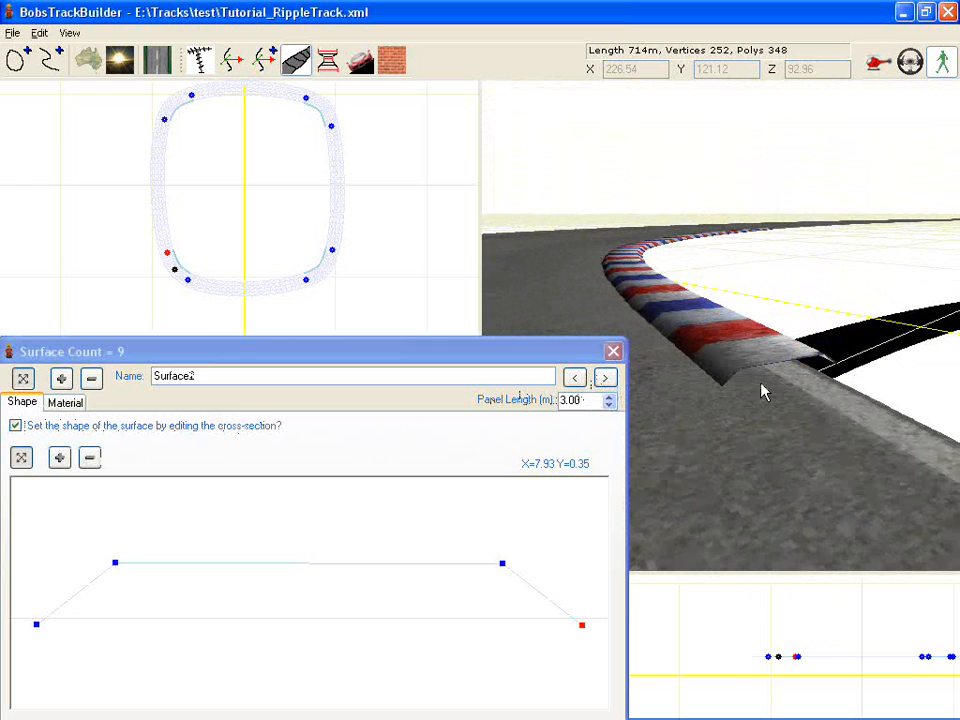
mouse_move(753, 397)
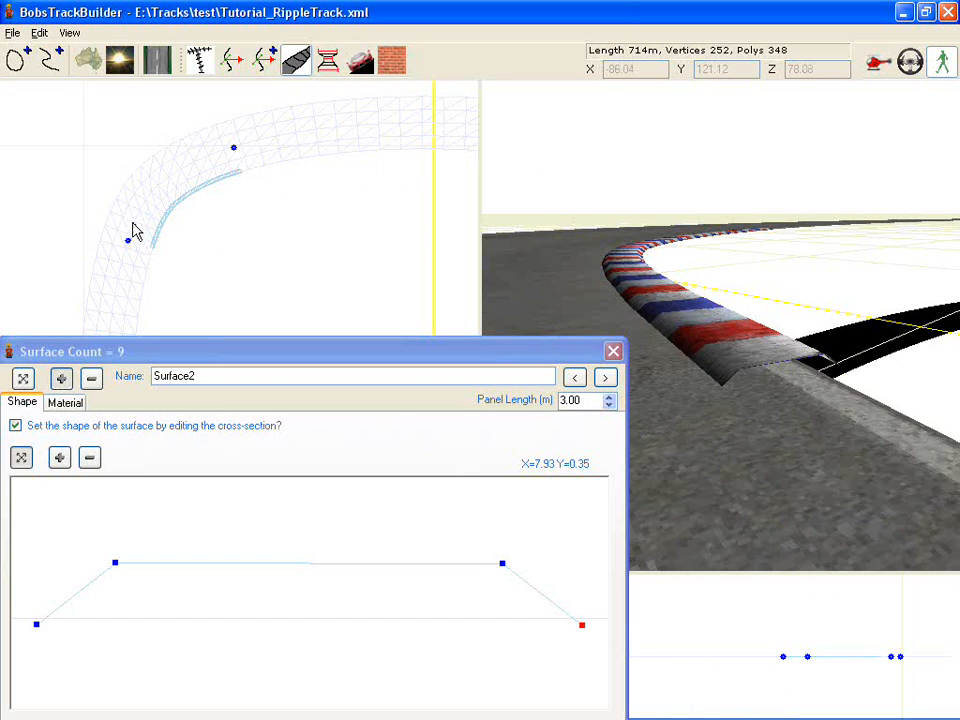
Split the corner strip into Surface4 and Surface5, giving Surface5 the kerb cross-section.
click(15, 425)
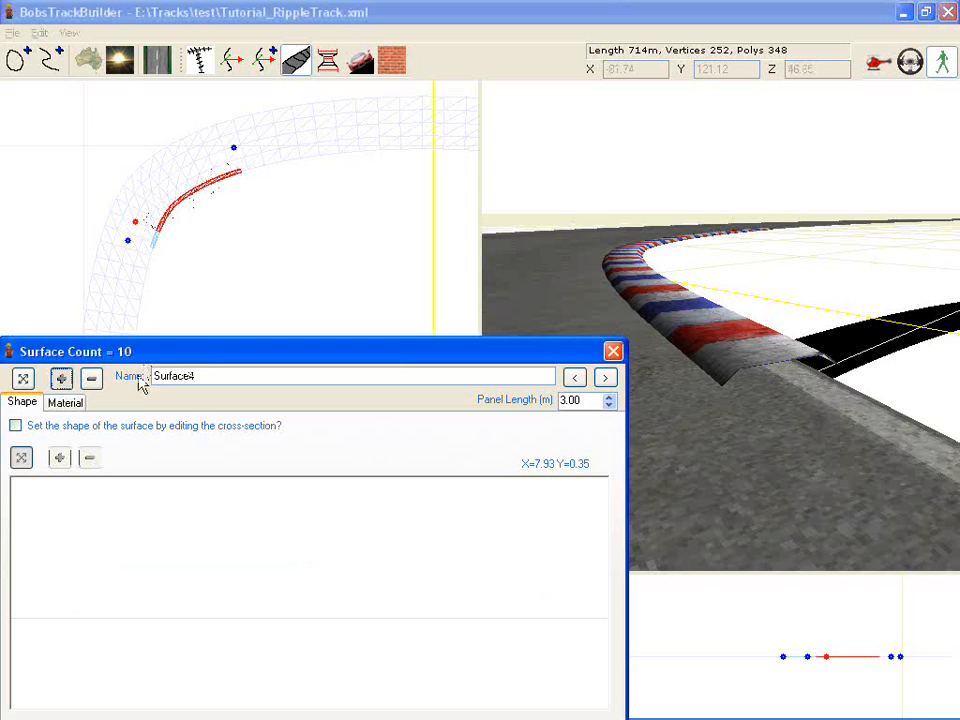
click(15, 425)
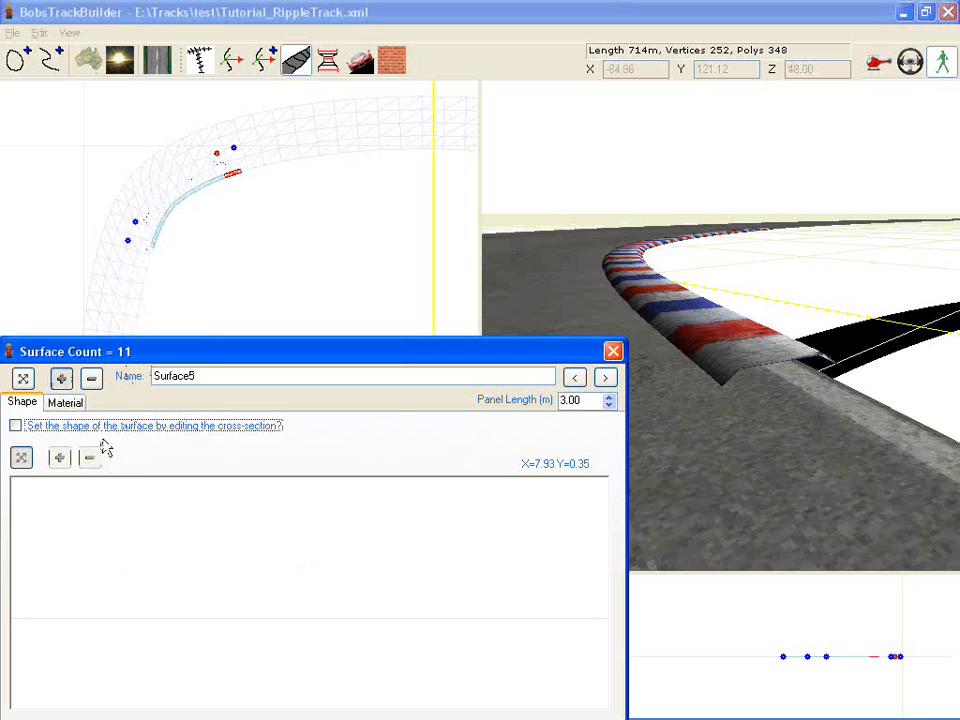
click(16, 425)
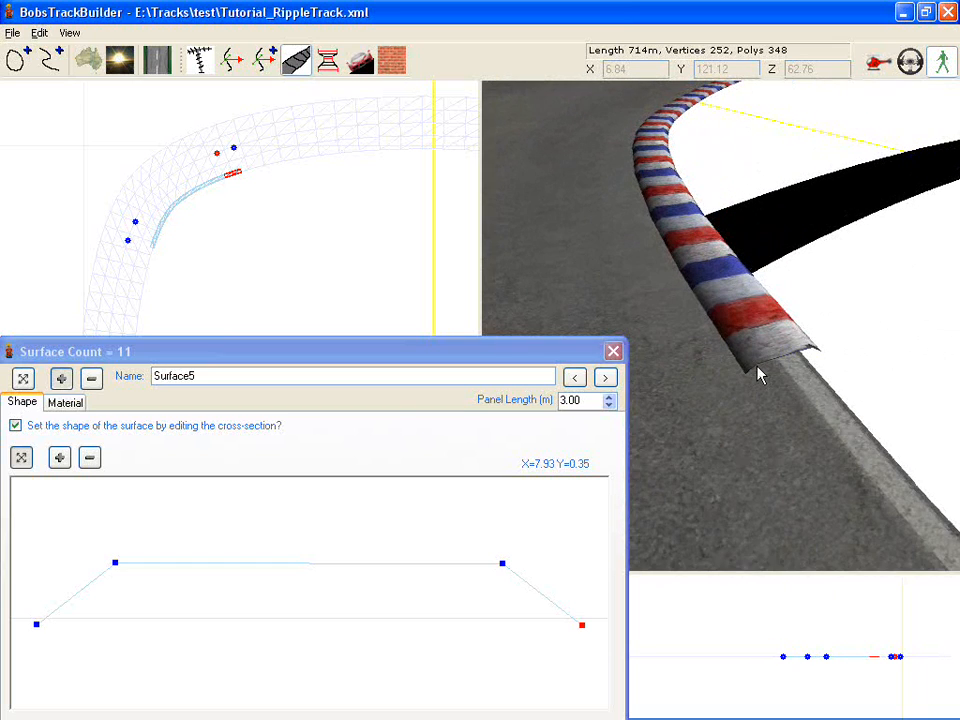
click(605, 377)
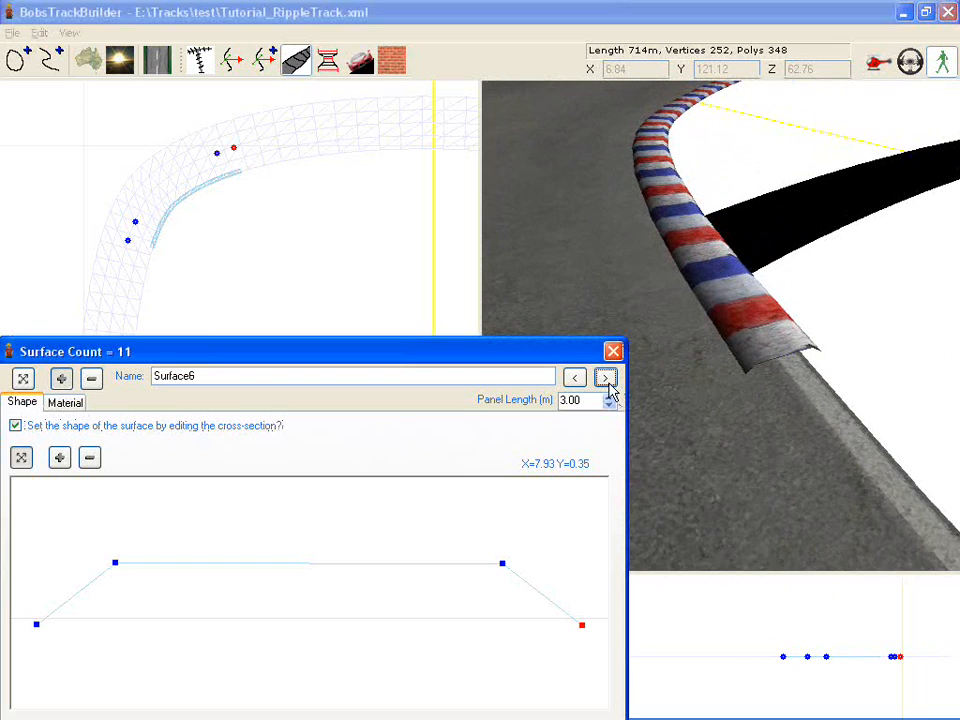
Return to Surface3 and lower its raised cross-section points to near ground level.
click(574, 377)
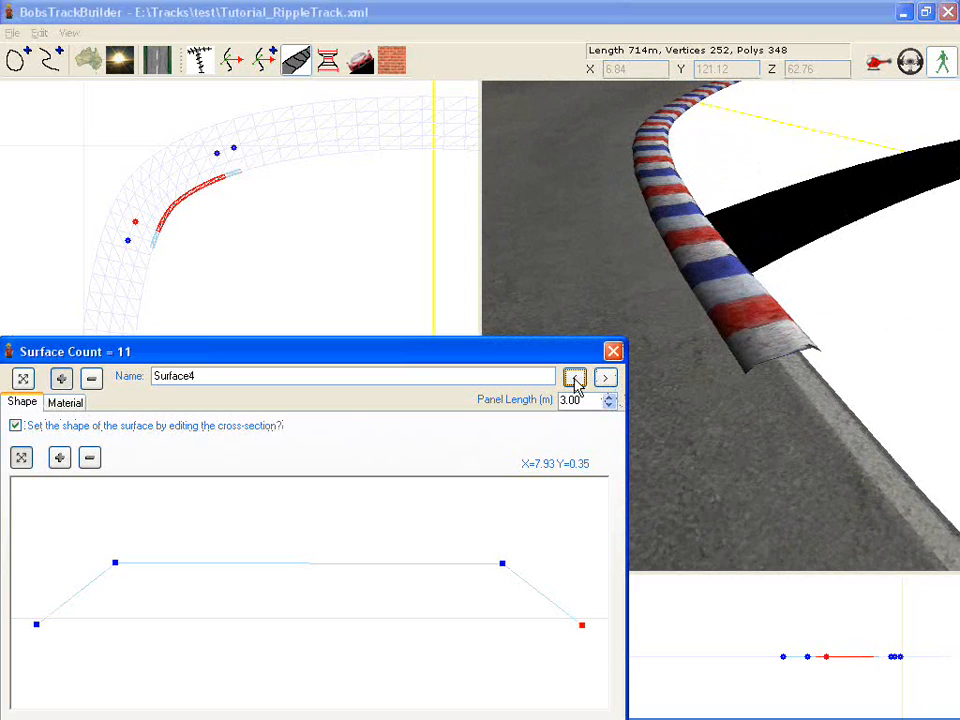
click(574, 377)
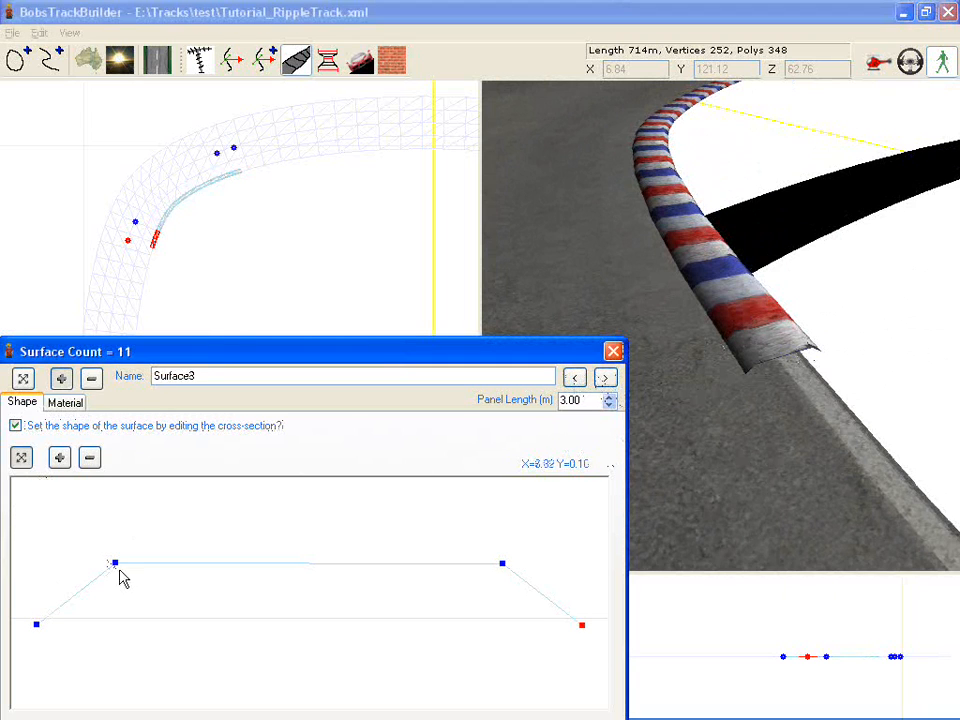
drag(113, 563, 116, 617)
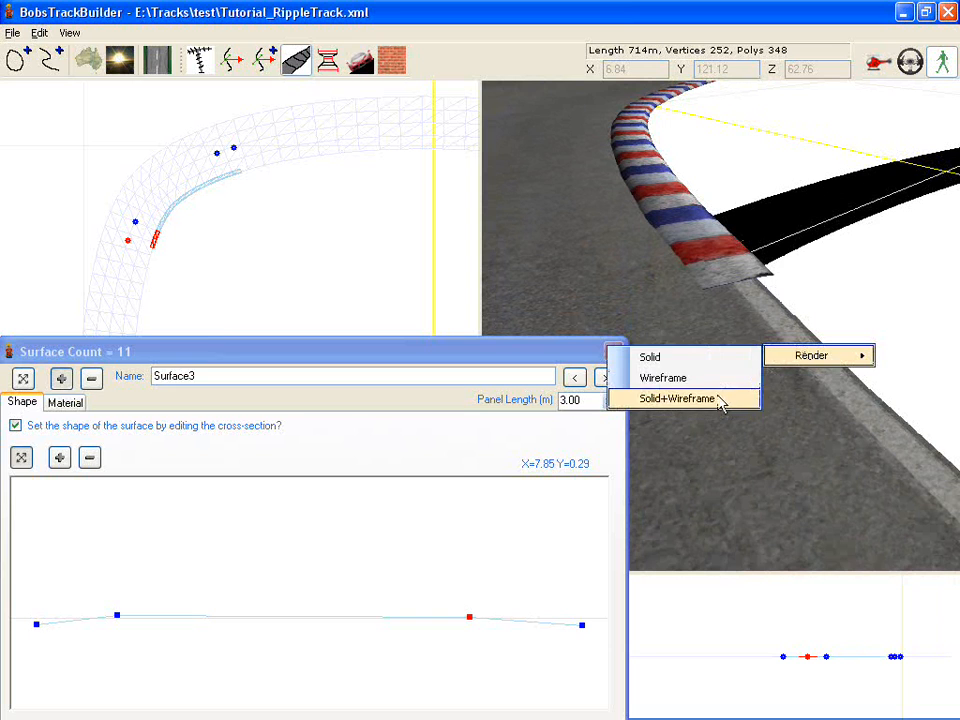
Check the flattened Surface3 in Solid+Wireframe render, then switch back to Solid.
click(676, 398)
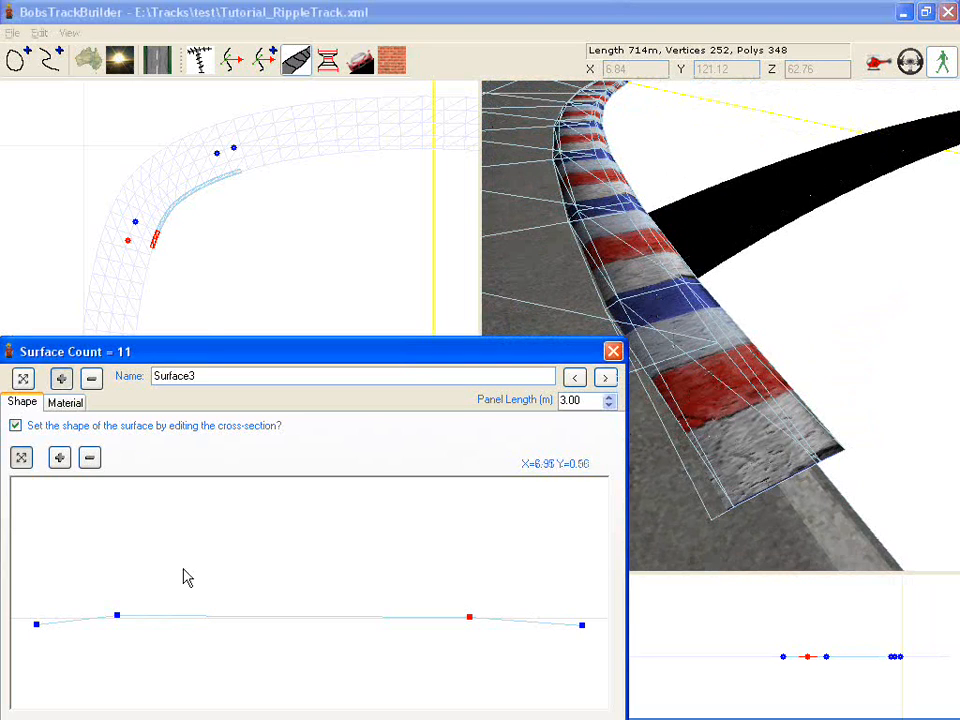
click(605, 377)
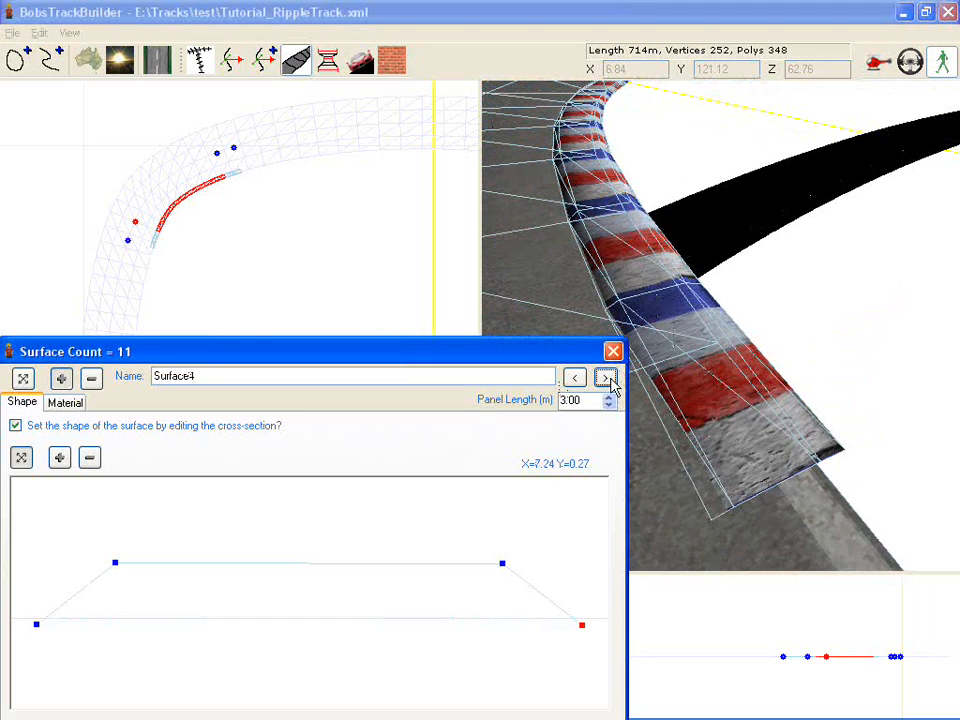
click(574, 377)
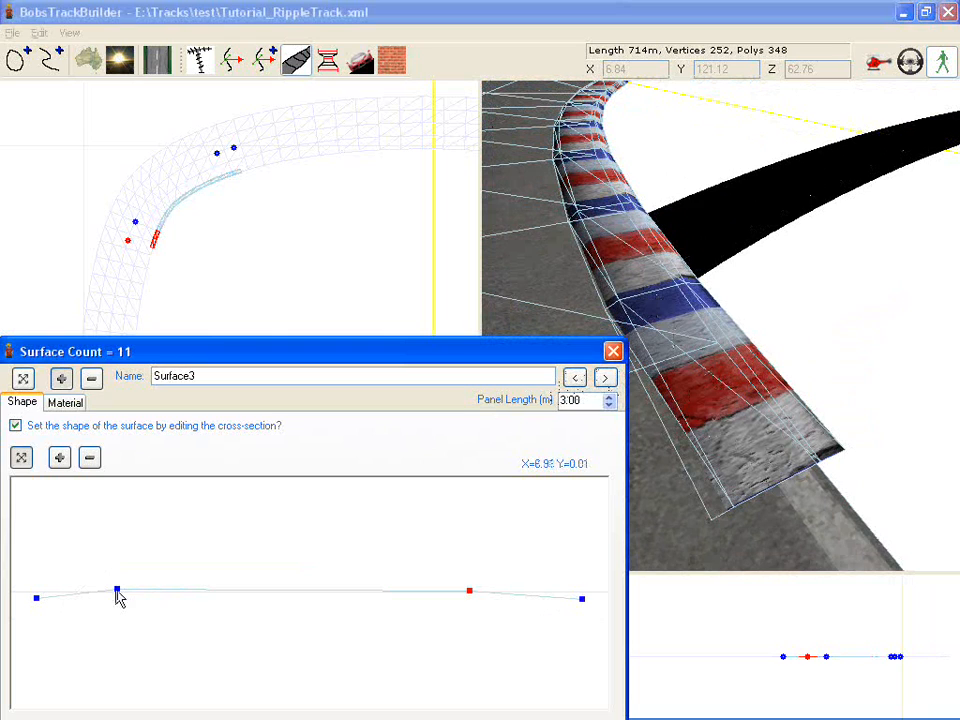
click(117, 593)
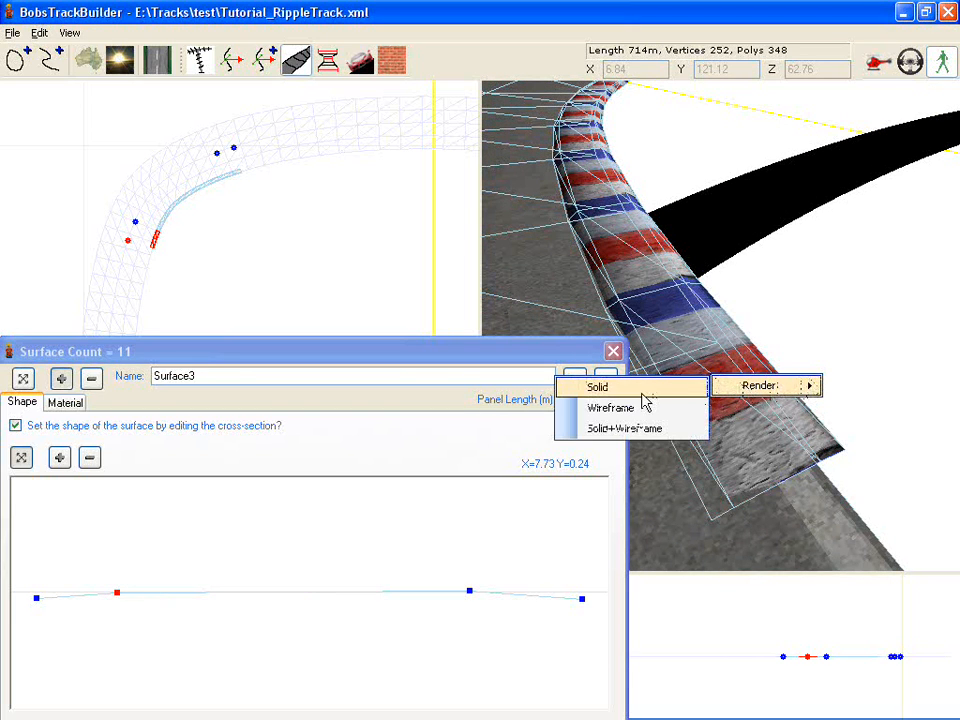
click(597, 387)
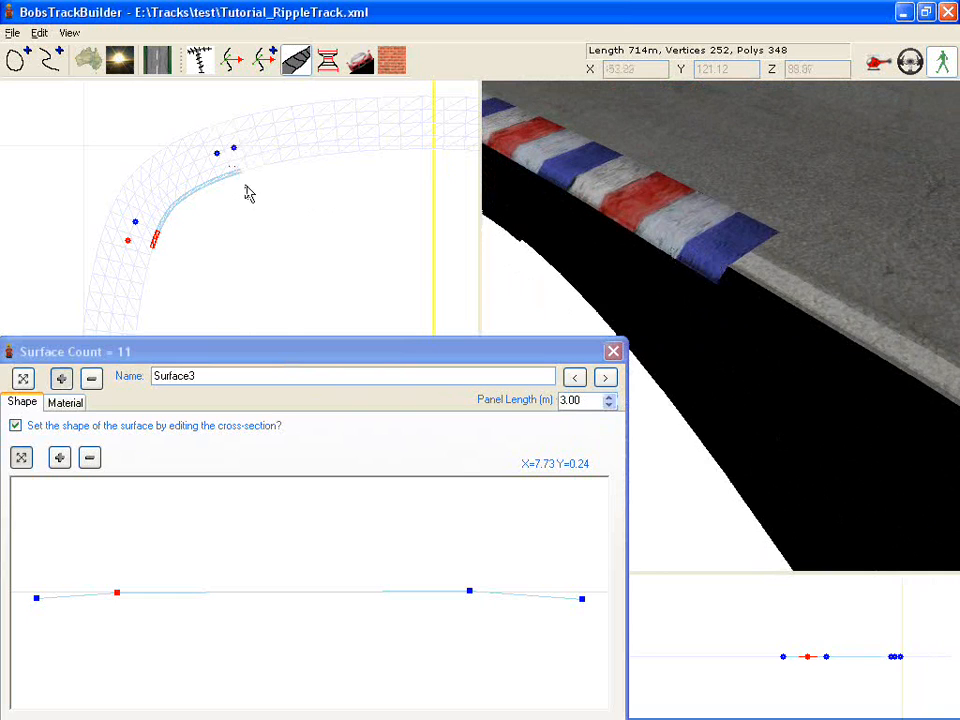
Step forward to Surface6 and drag the view toward the striped strip's end.
click(605, 377)
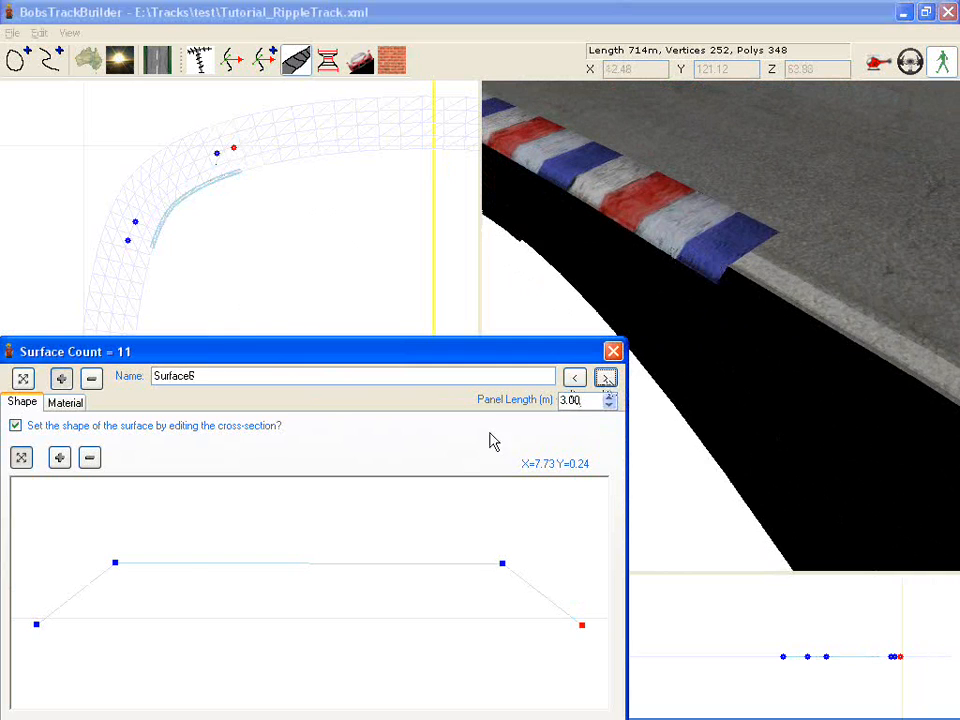
drag(115, 562, 143, 629)
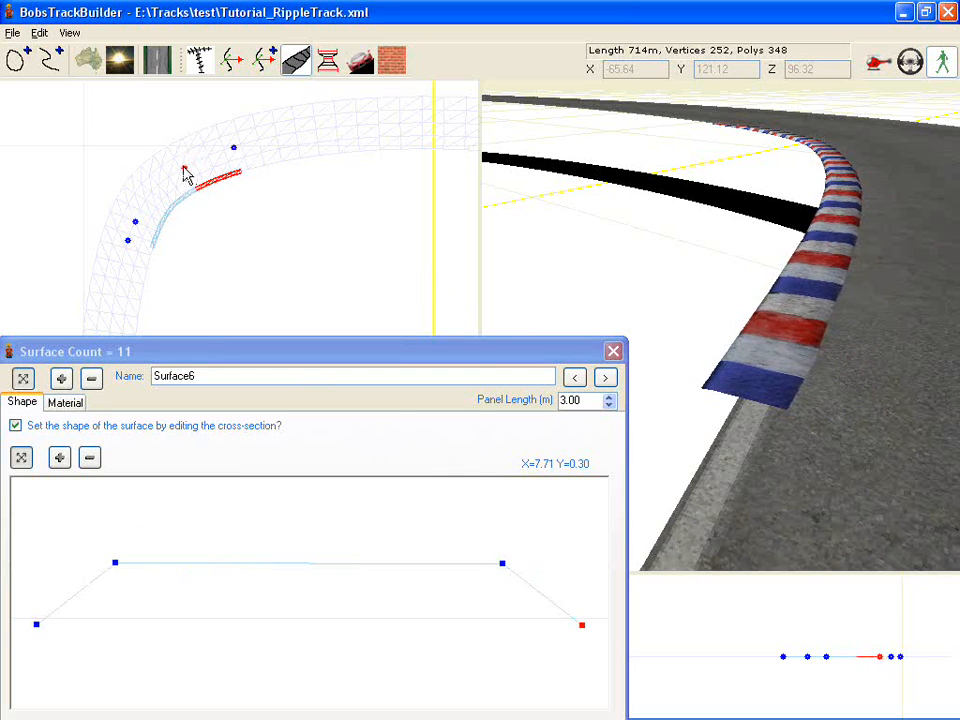
Select Surface5 and pull its left raised cross-section point down into a gradual ramp.
click(574, 377)
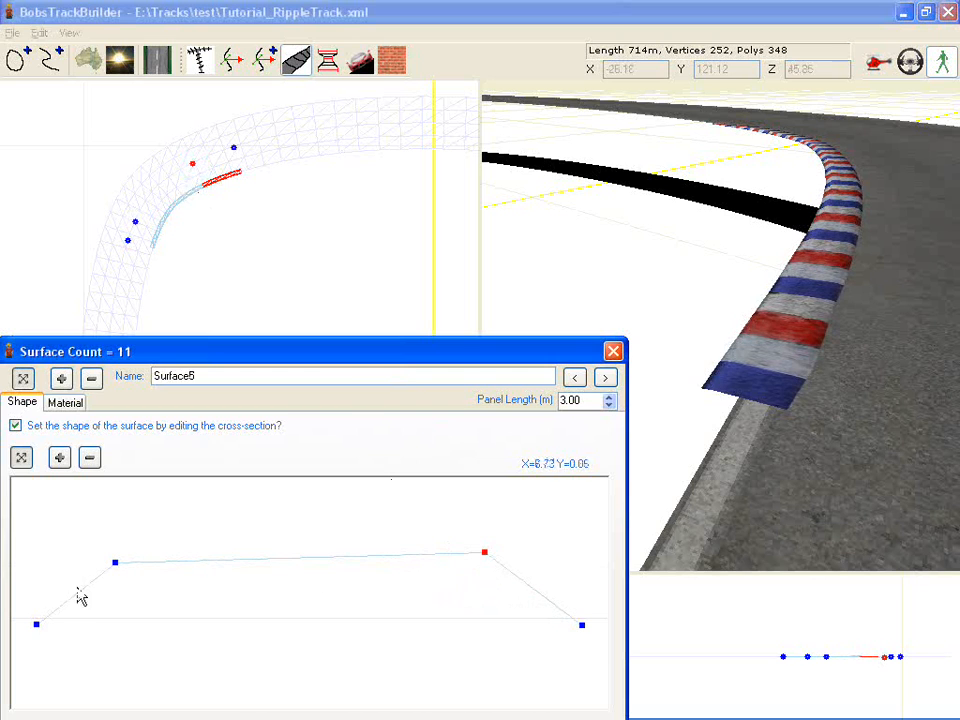
drag(115, 563, 203, 611)
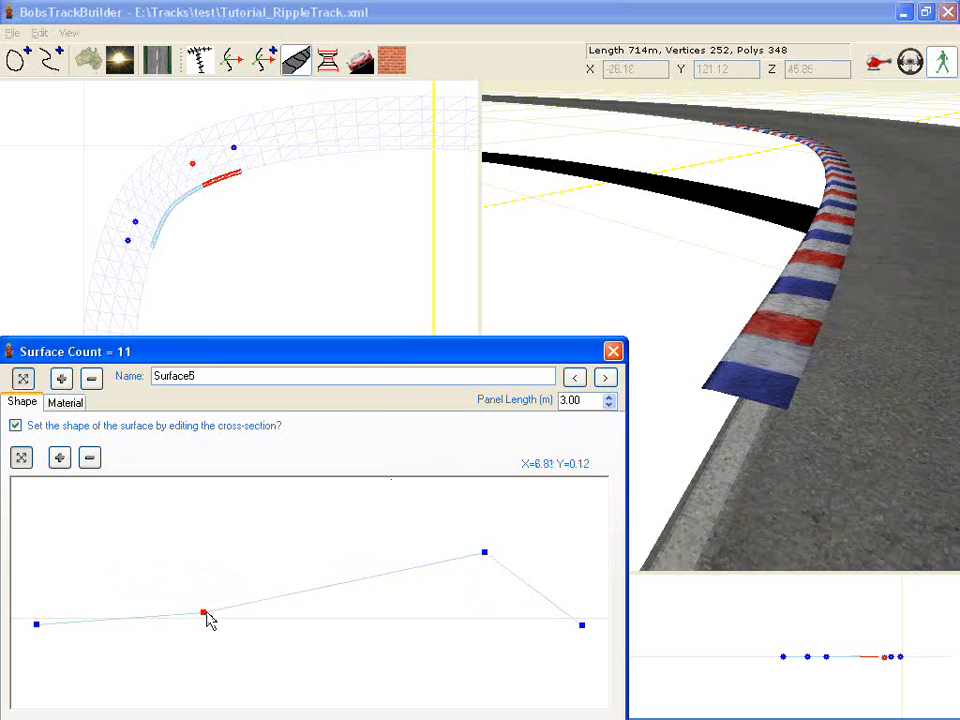
drag(203, 612, 203, 588)
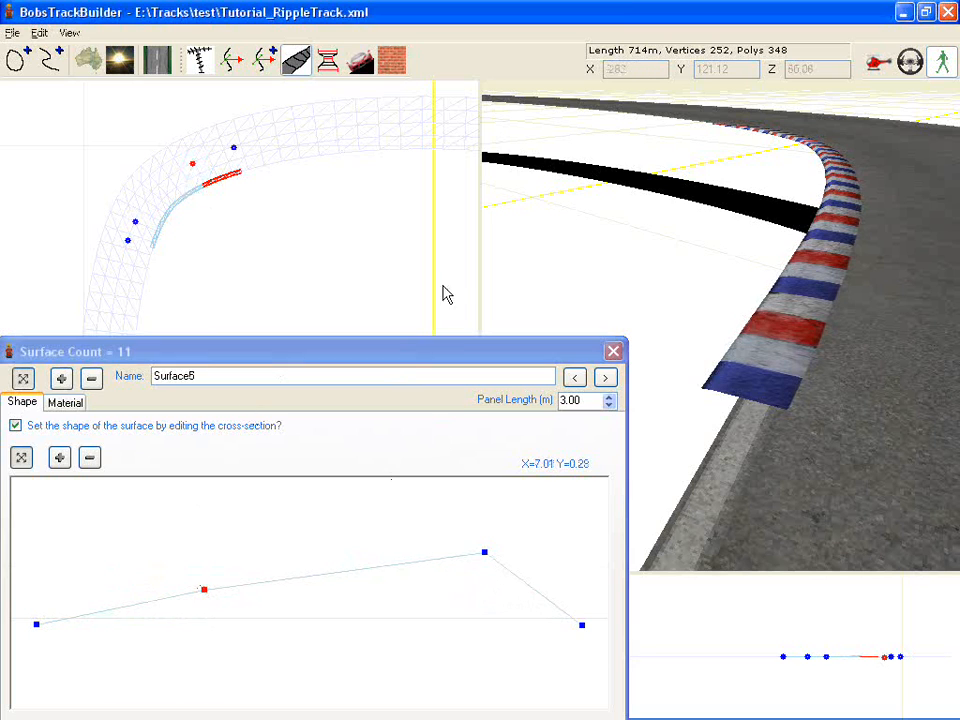